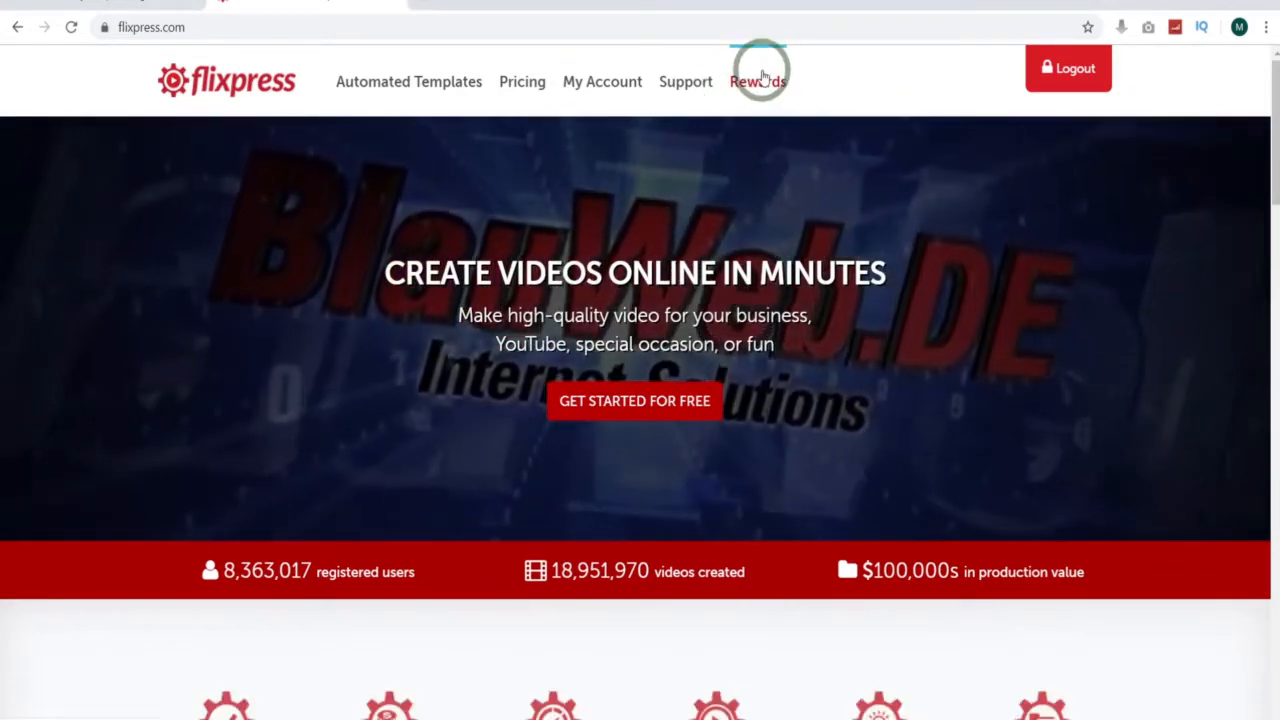
{"action": "mouse_move", "coordinate": [913, 78]}
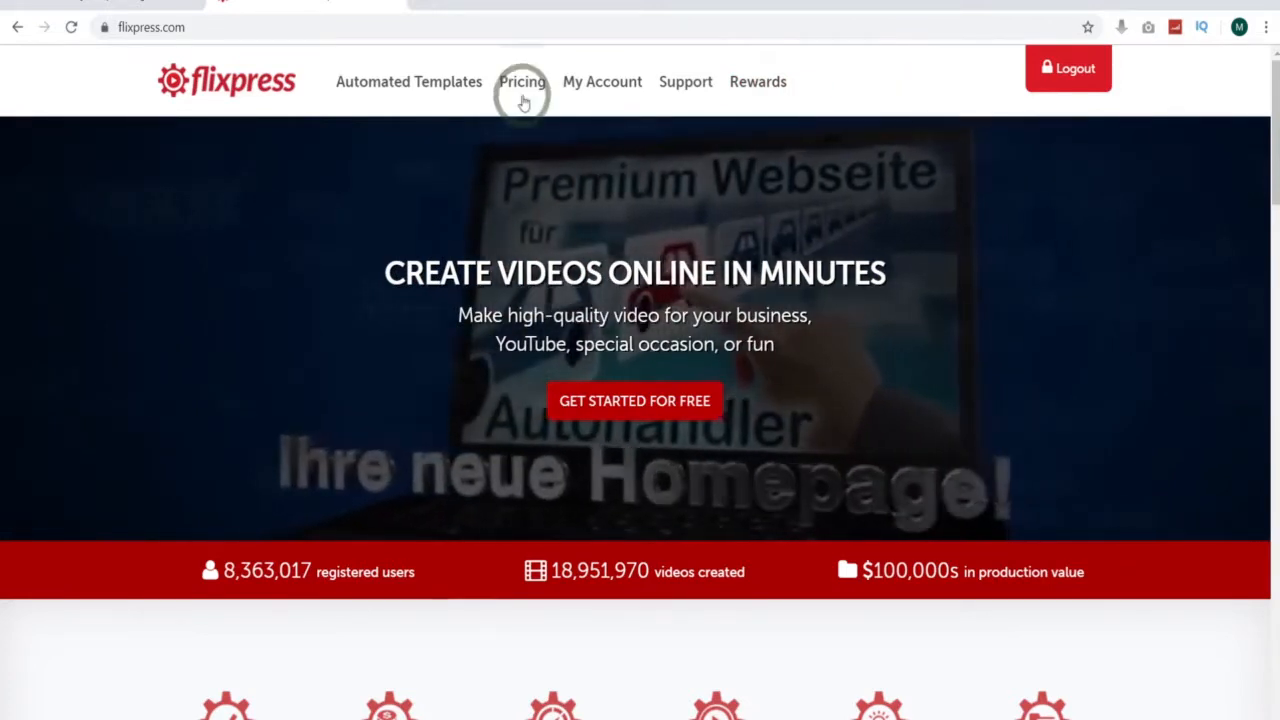
Step: Open the Pricing page and scroll through the Free-to-Enterprise subscription plan comparison
{"action": "left_click", "coordinate": [521, 81]}
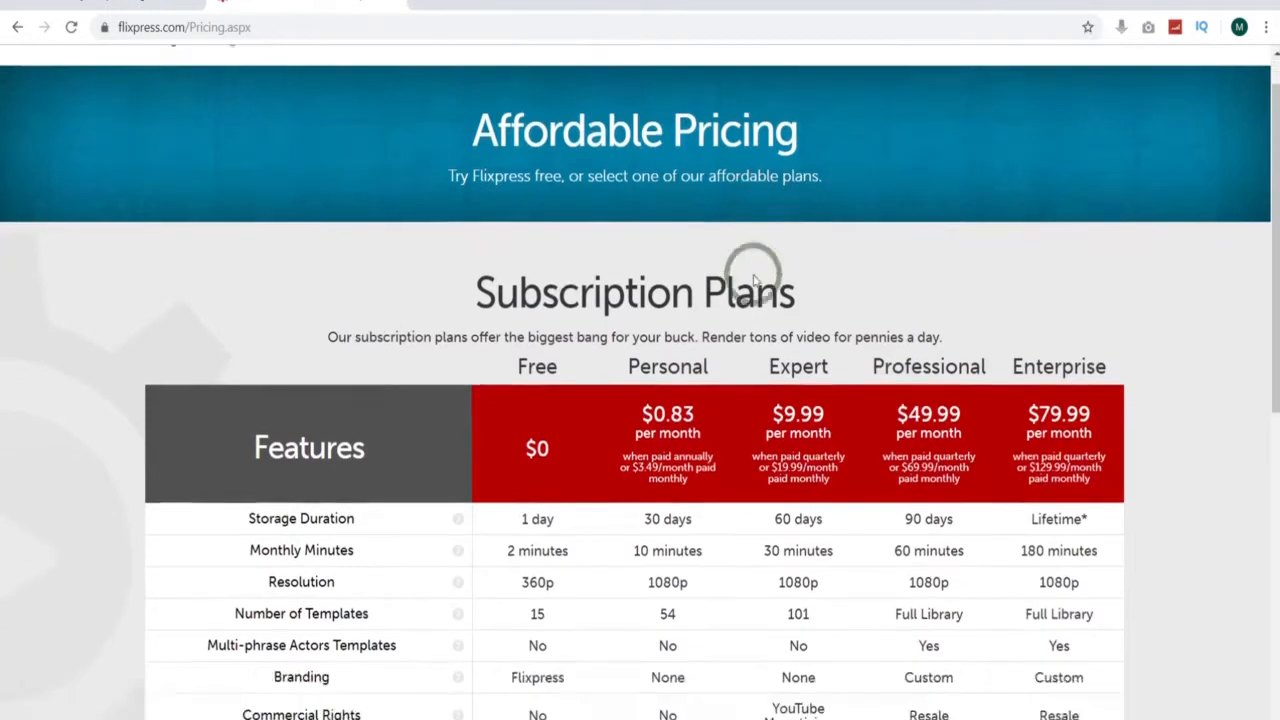
{"action": "scroll", "scroll_direction": "down", "scroll_amount": 3}
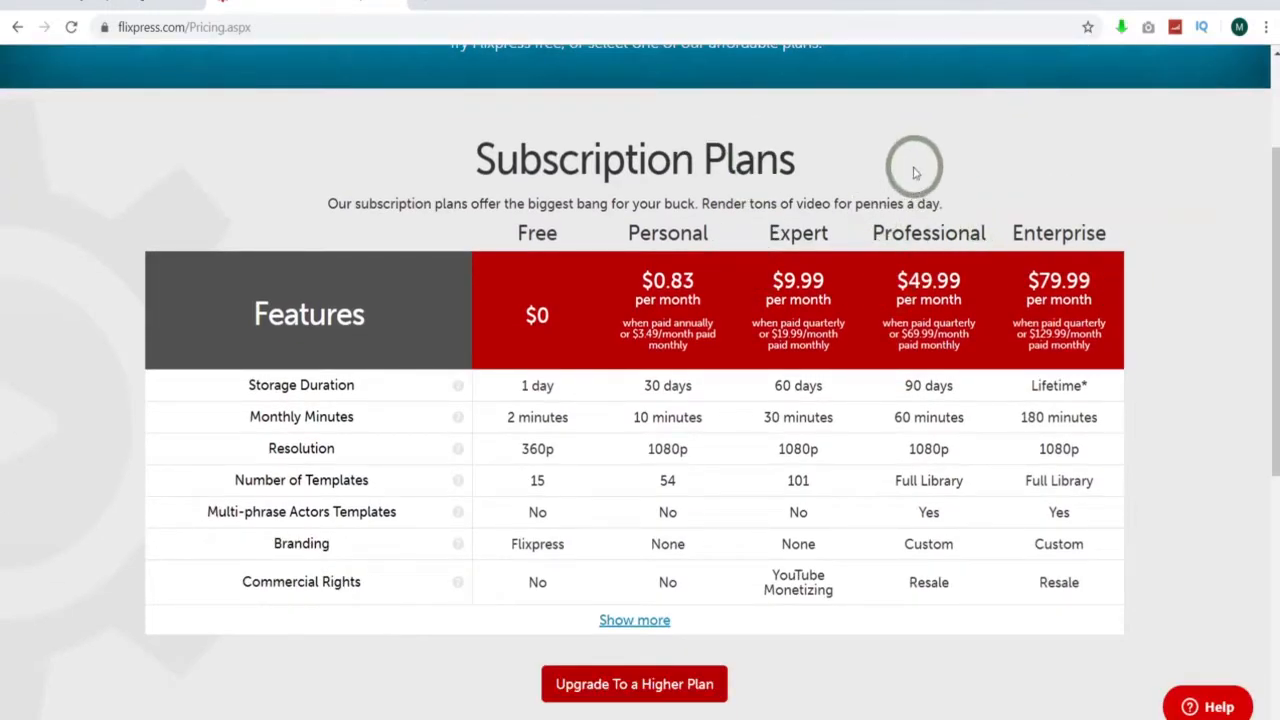
{"action": "mouse_move", "coordinate": [950, 490]}
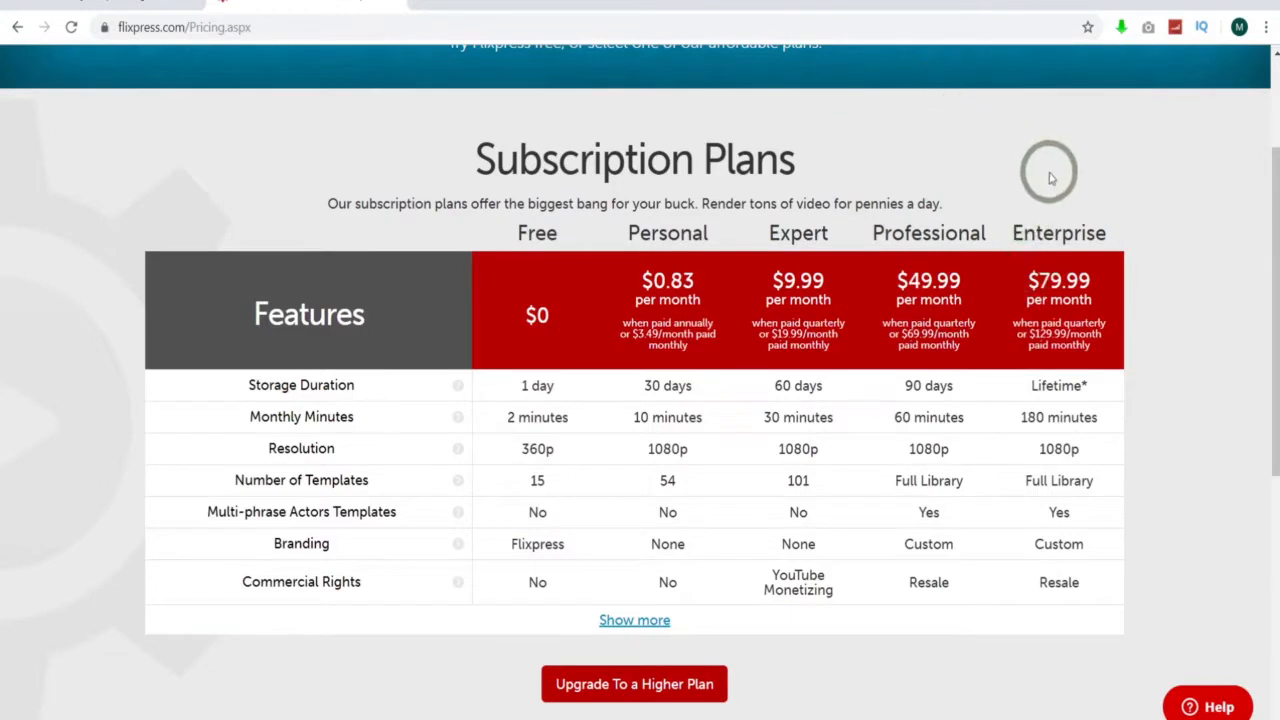
{"action": "mouse_move", "coordinate": [1037, 195]}
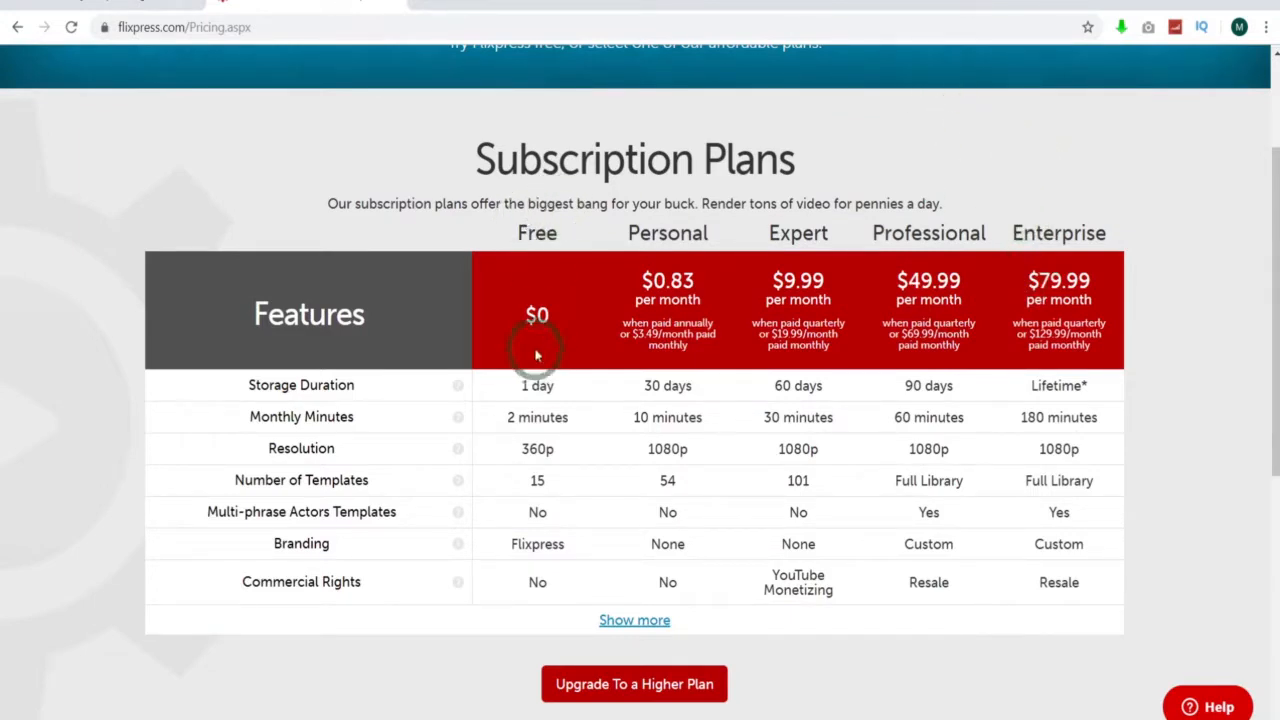
{"action": "mouse_move", "coordinate": [537, 520]}
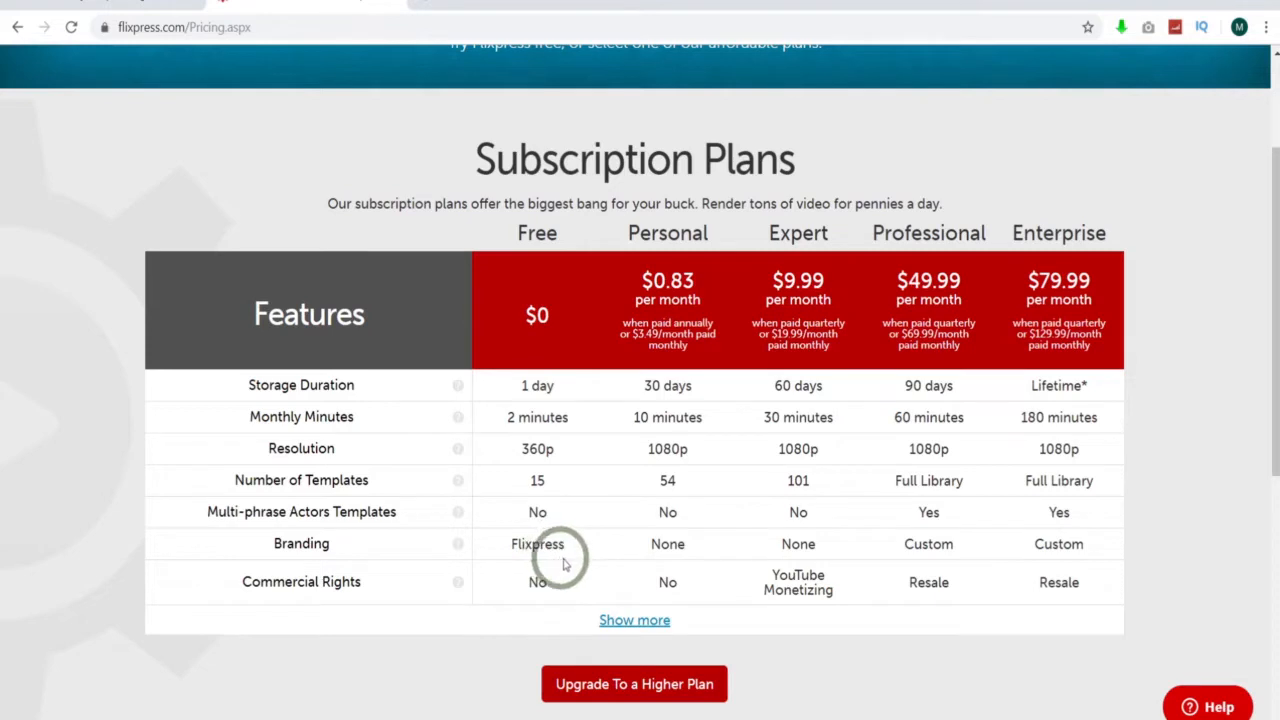
{"action": "mouse_move", "coordinate": [685, 582]}
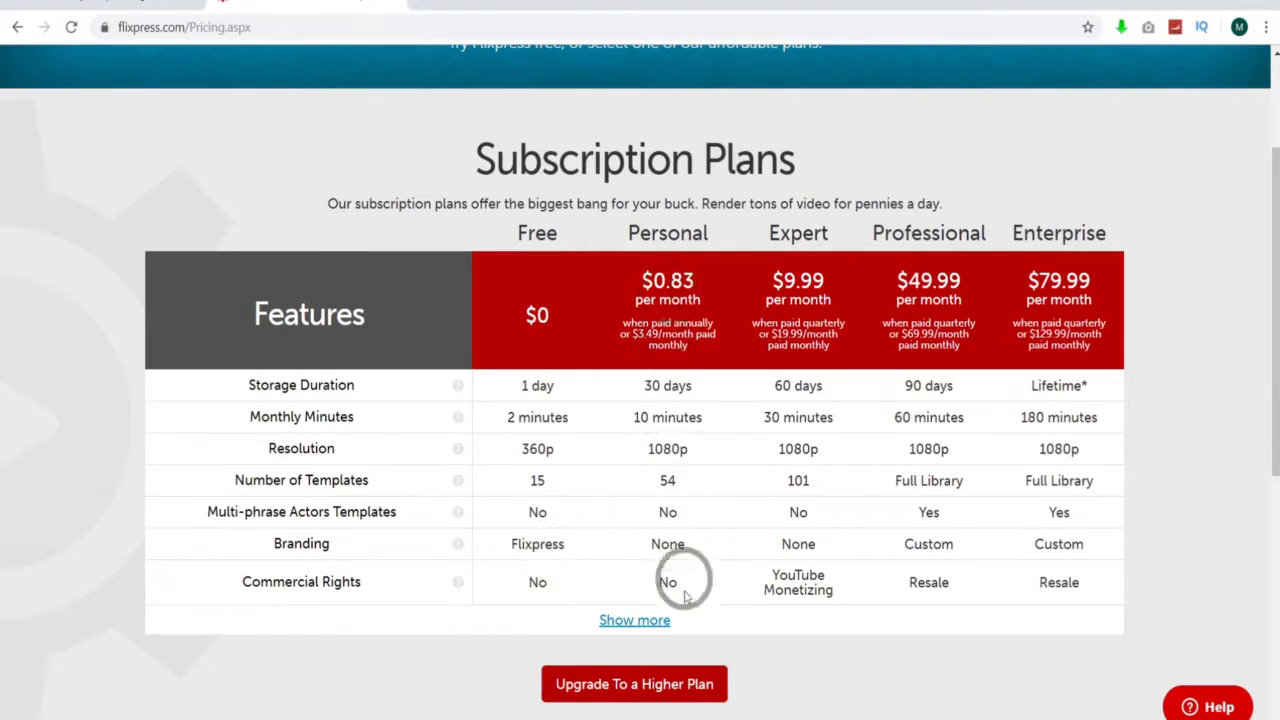
{"action": "mouse_move", "coordinate": [838, 138]}
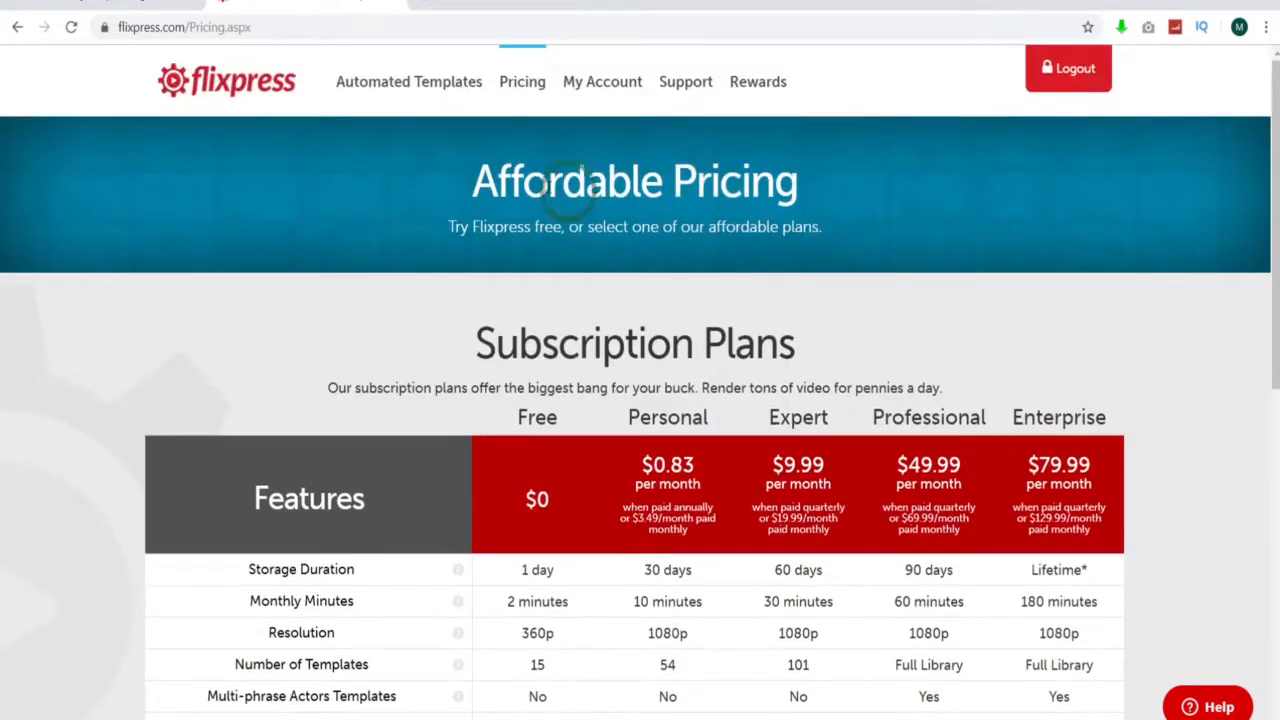
Step: Open the Automated Templates gallery showing All Templates
{"action": "left_click", "coordinate": [408, 81]}
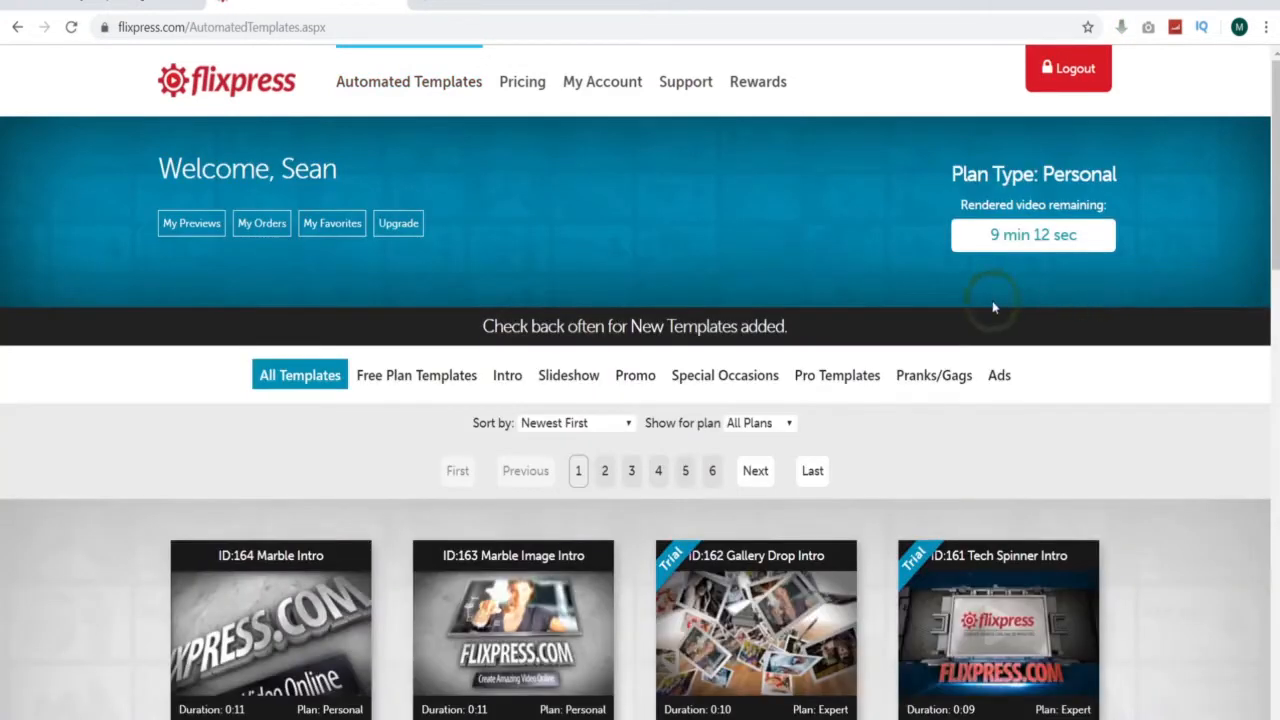
{"action": "scroll", "scroll_direction": "down", "scroll_amount": 3}
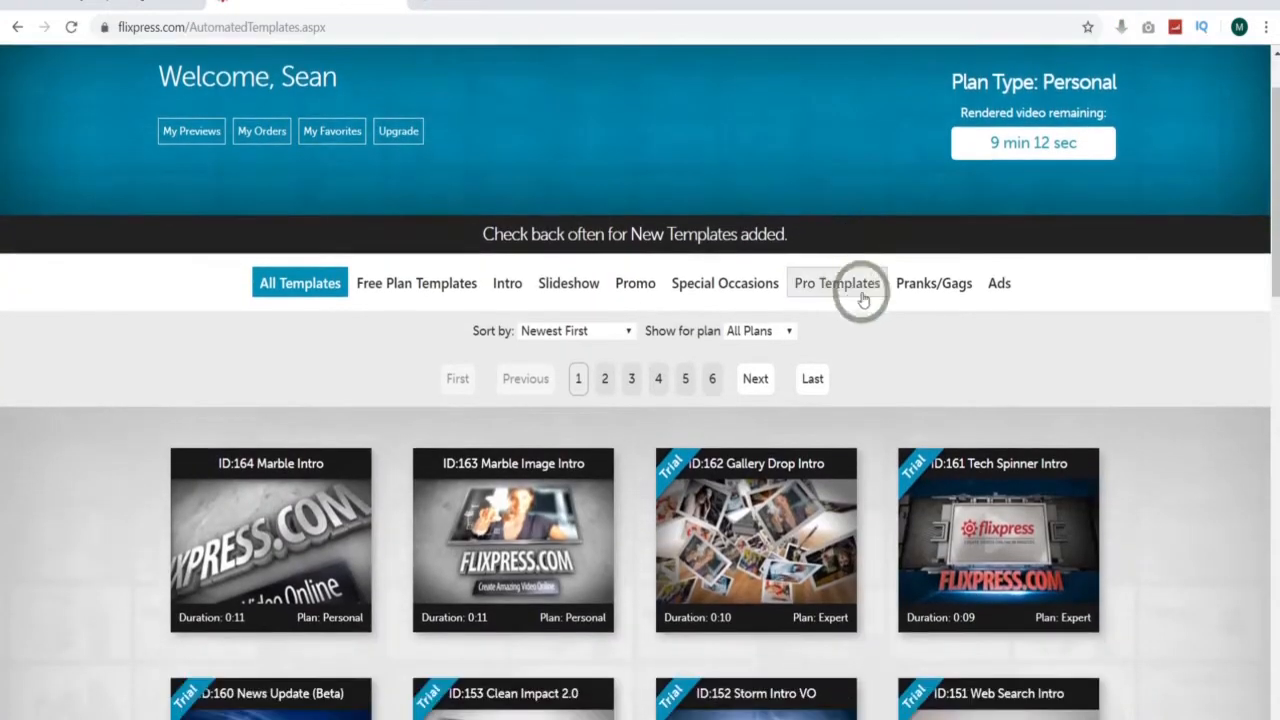
{"action": "scroll", "scroll_direction": "down", "scroll_amount": 3}
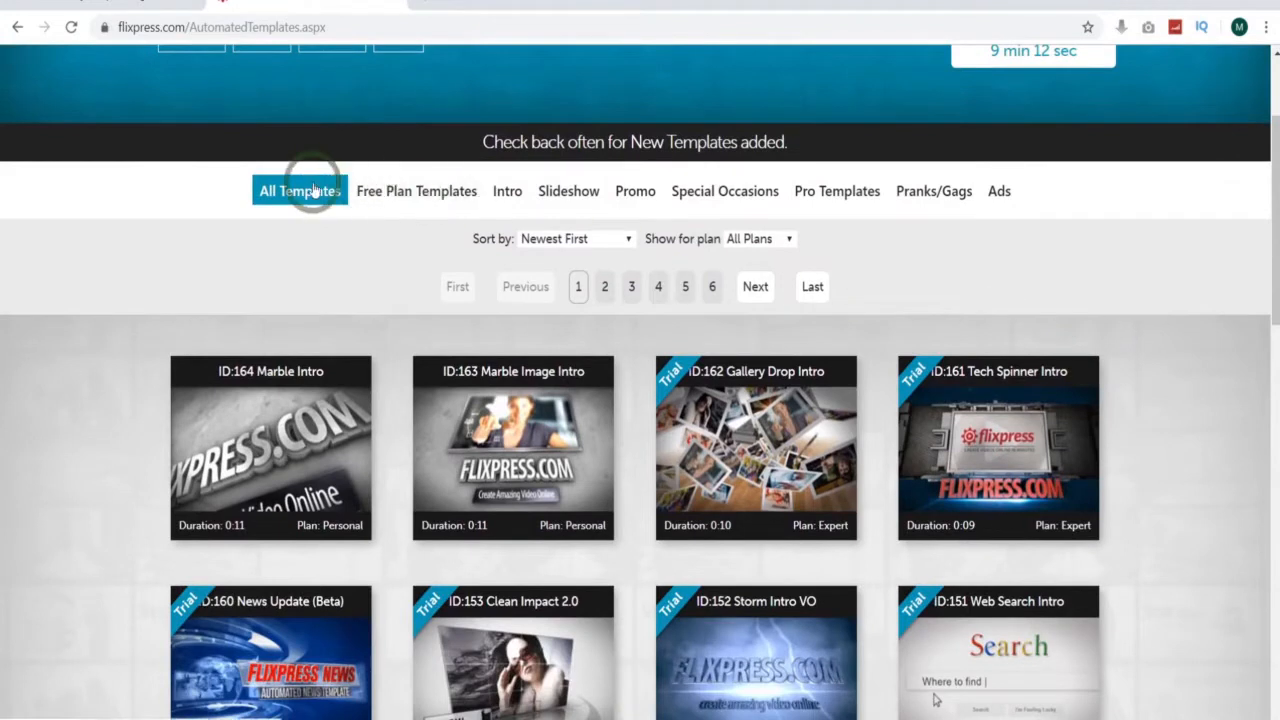
{"action": "left_click", "coordinate": [416, 191]}
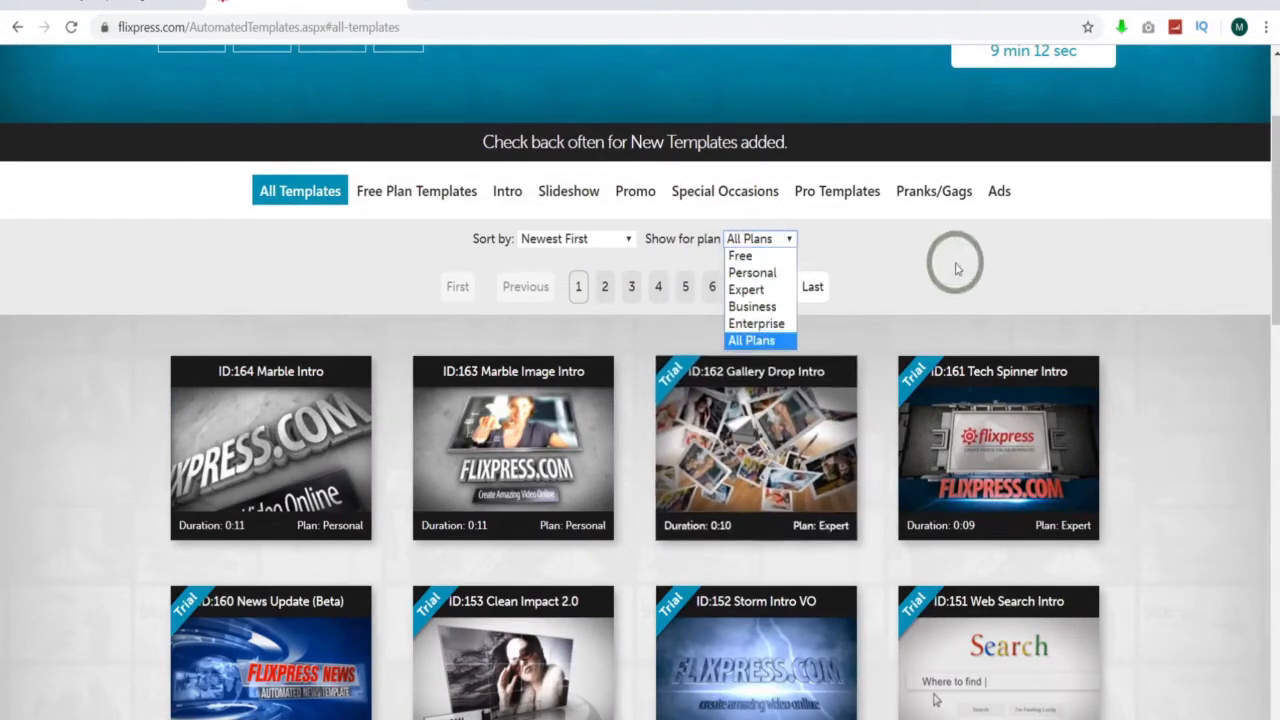
Step: Filter templates to the Personal plan and move to results page 2
{"action": "left_click", "coordinate": [752, 272]}
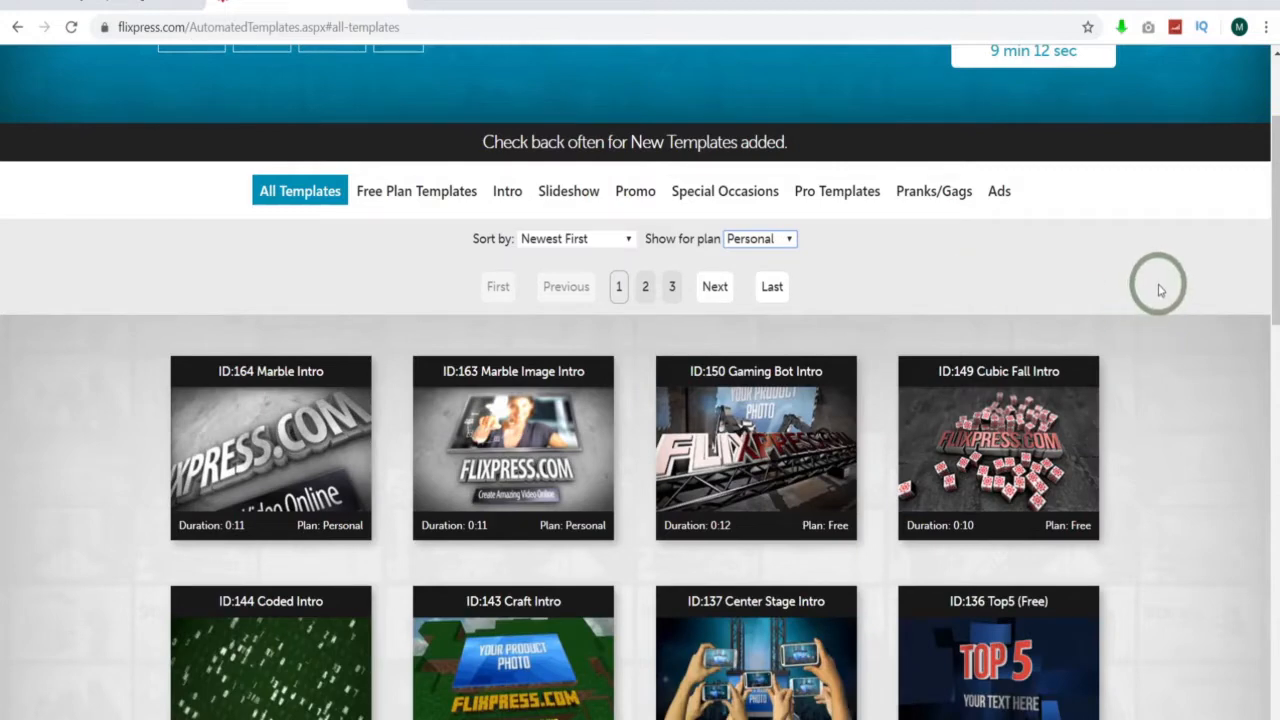
{"action": "scroll", "scroll_direction": "down", "scroll_amount": 3}
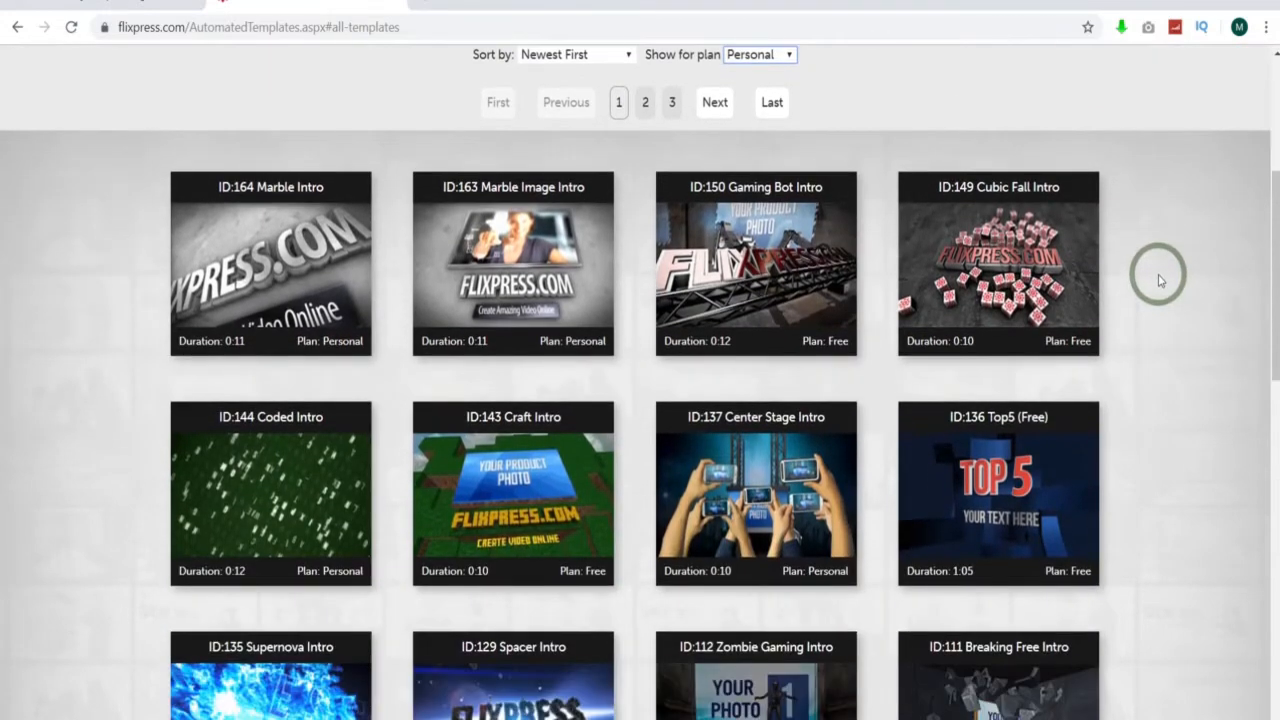
{"action": "scroll", "scroll_direction": "down", "scroll_amount": 3}
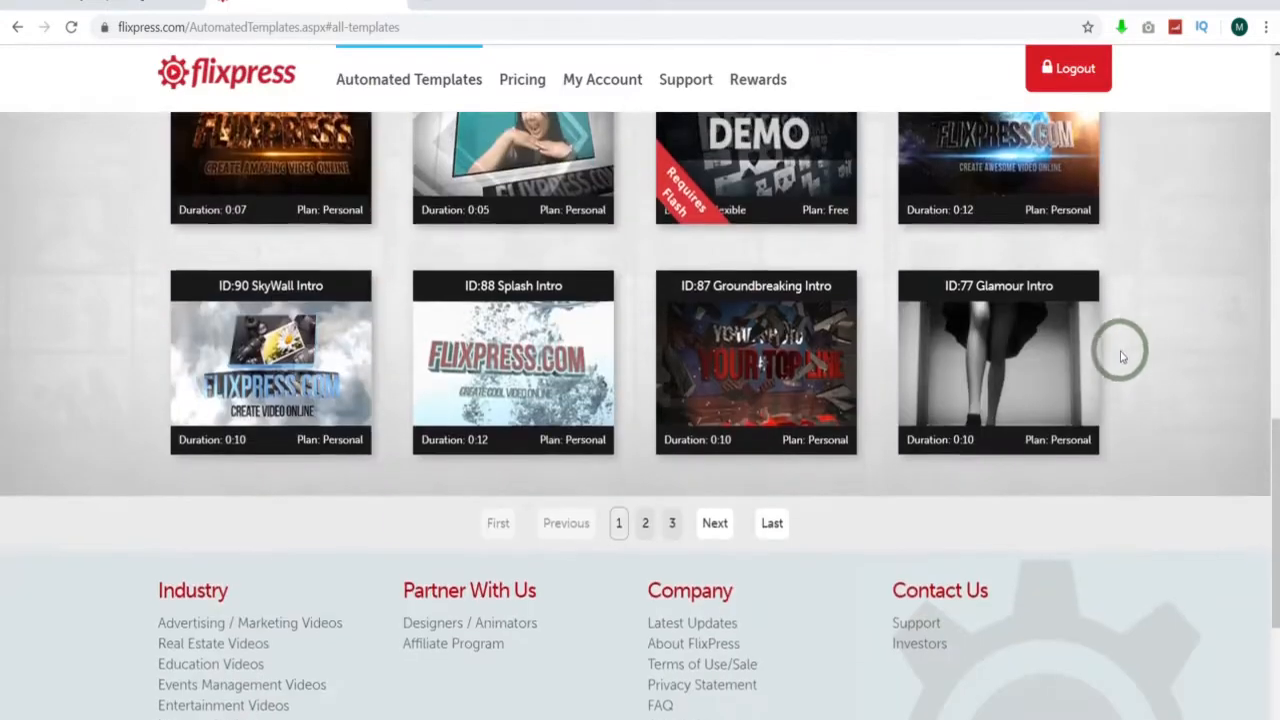
{"action": "left_click", "coordinate": [645, 523]}
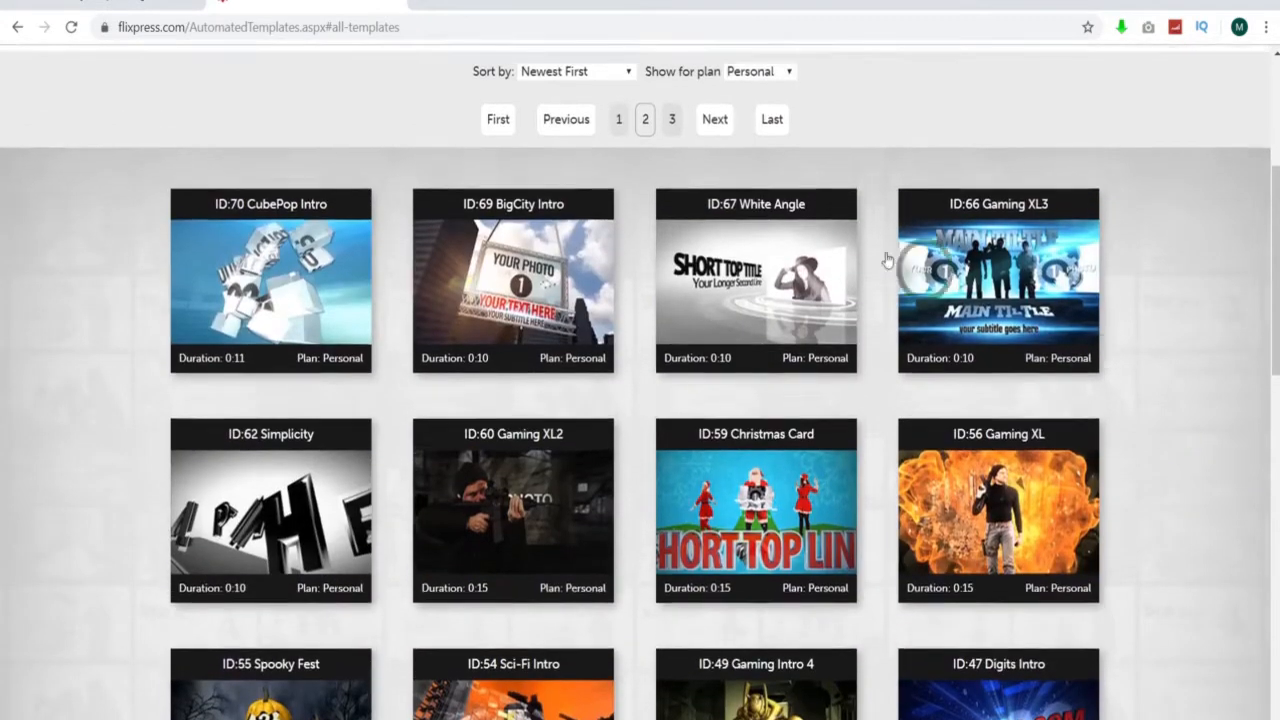
Step: Switch the plan filter to Free and scroll down to the last template, Lots of Text
{"action": "left_click", "coordinate": [758, 146]}
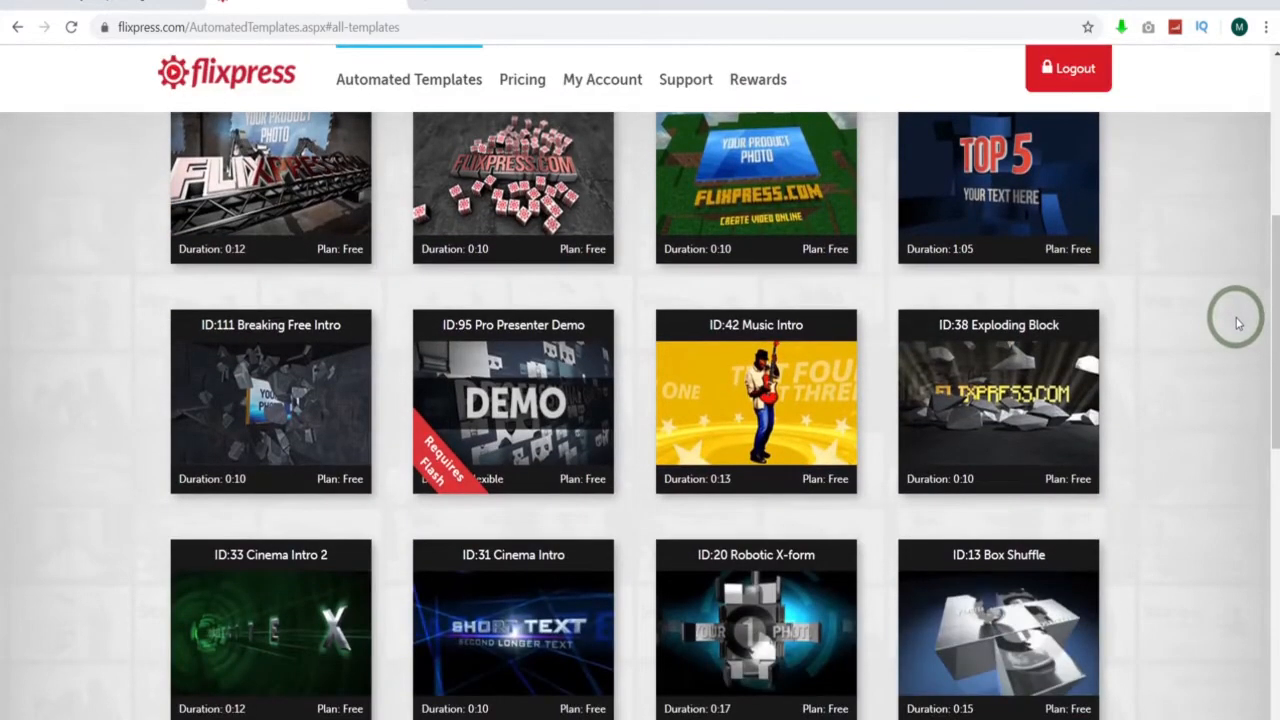
{"action": "mouse_move", "coordinate": [660, 228]}
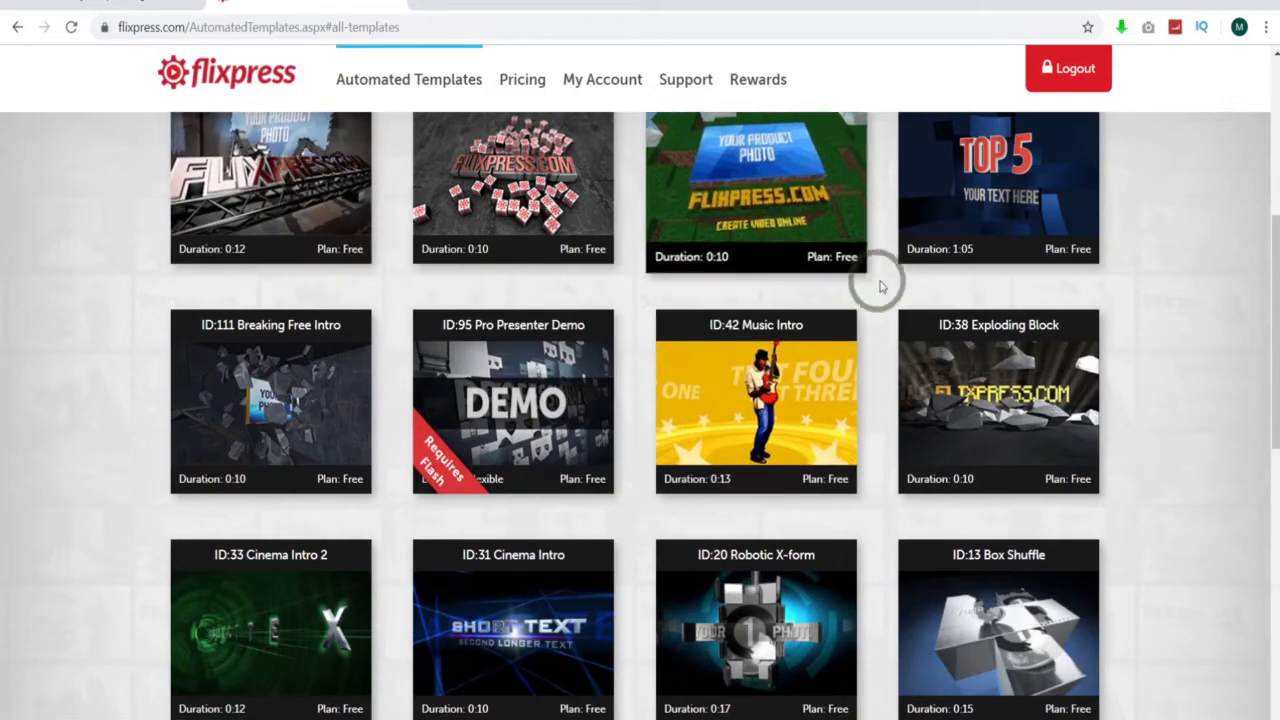
{"action": "mouse_move", "coordinate": [1108, 293]}
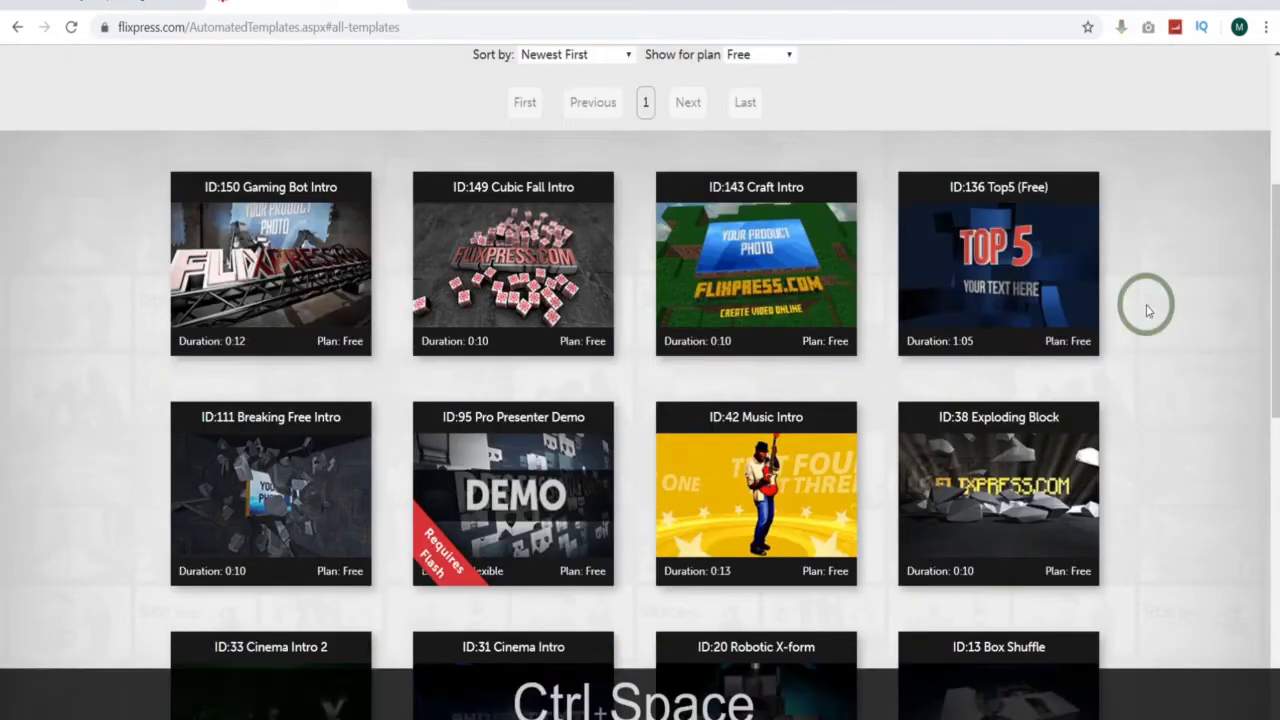
{"action": "scroll", "scroll_direction": "down", "scroll_amount": 3}
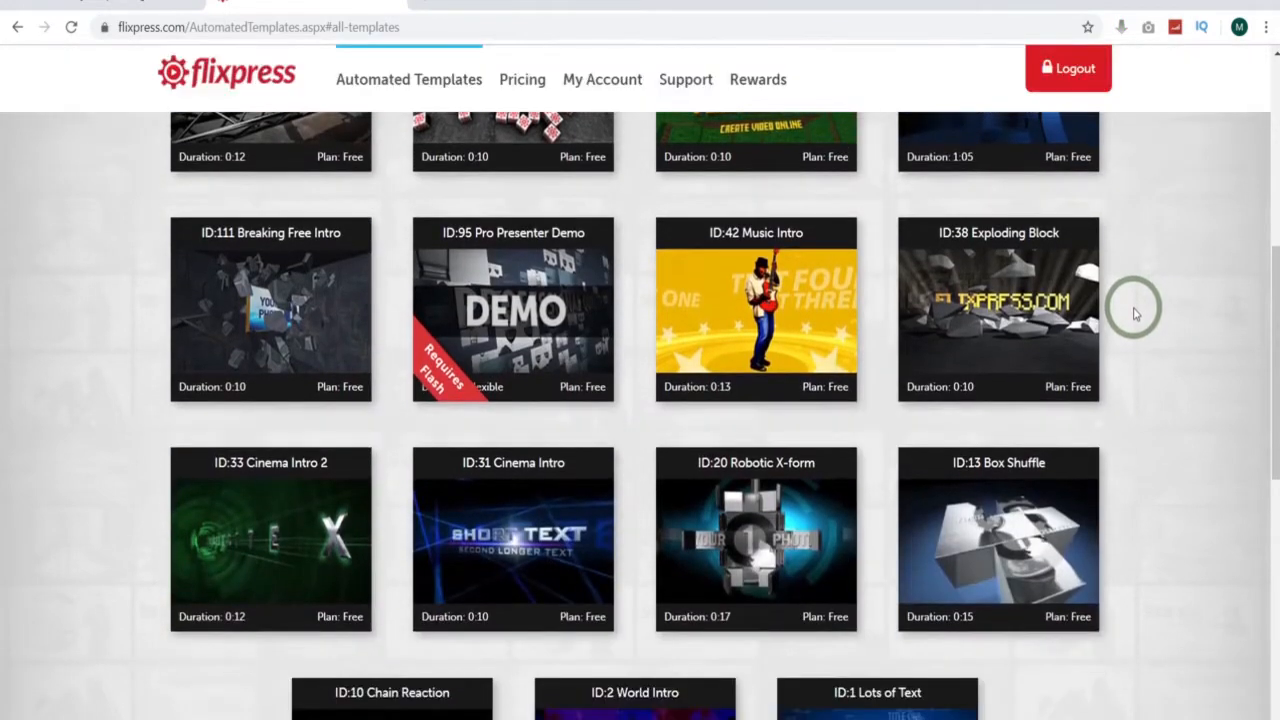
{"action": "scroll", "scroll_direction": "down", "scroll_amount": 3}
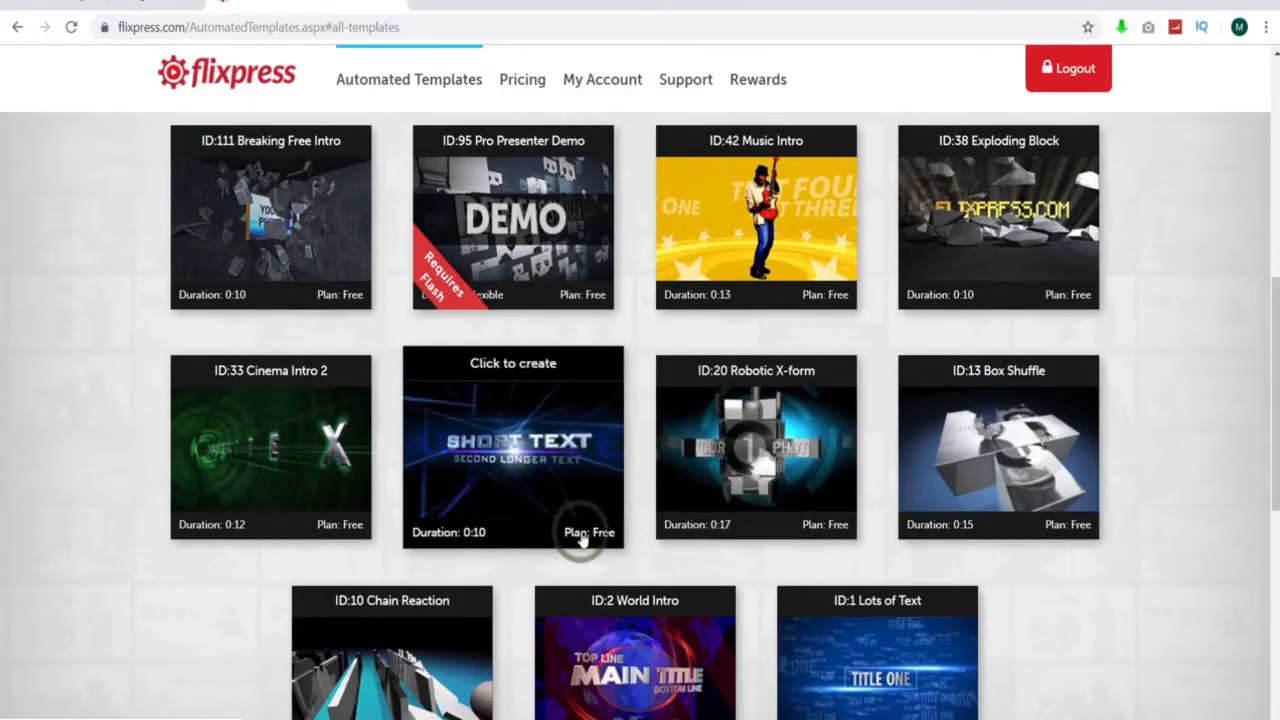
Step: Open Cinema Intro, choose Customize Now, and set its Color to Yellow
{"action": "left_click", "coordinate": [512, 446]}
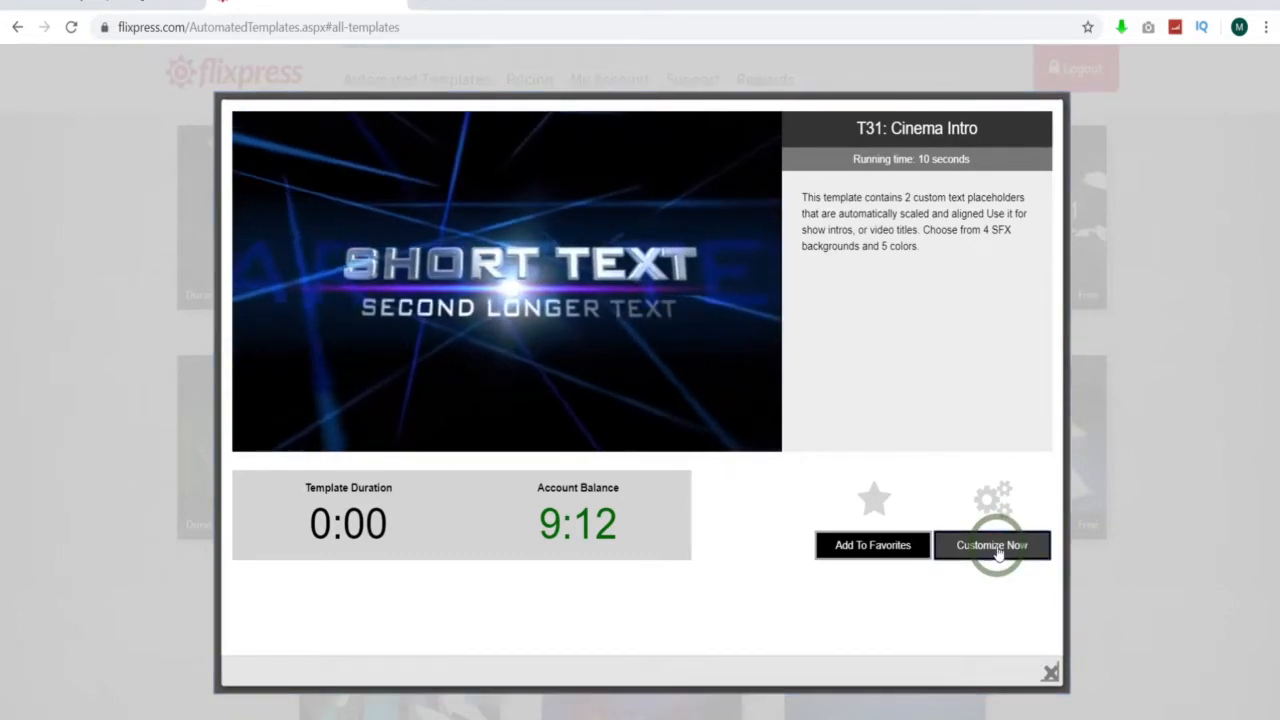
{"action": "left_click", "coordinate": [991, 545]}
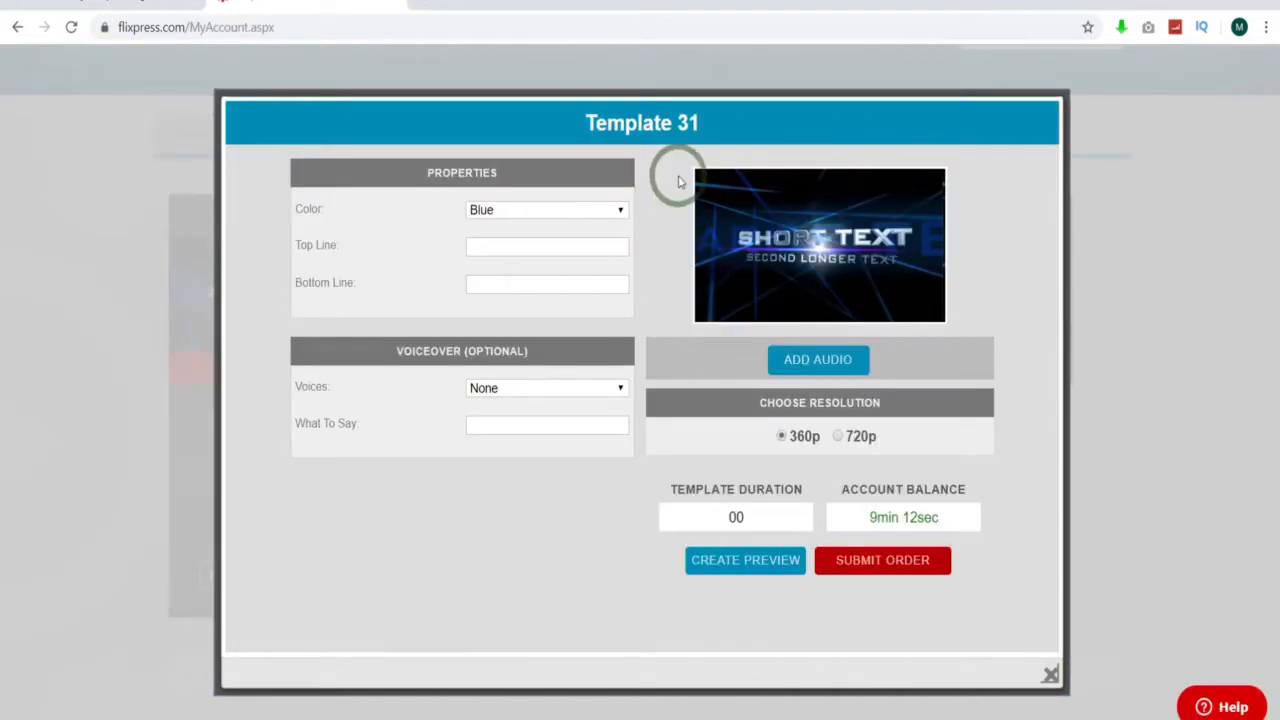
{"action": "left_click", "coordinate": [545, 209]}
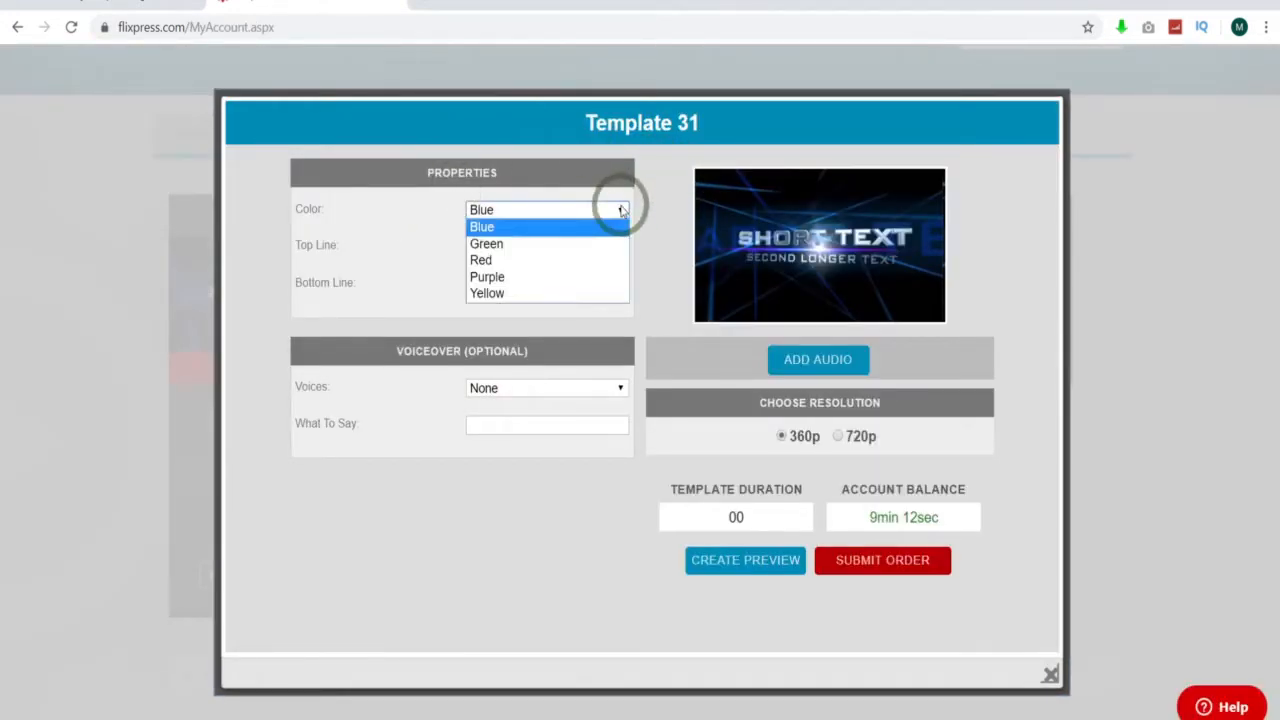
{"action": "left_click", "coordinate": [487, 293]}
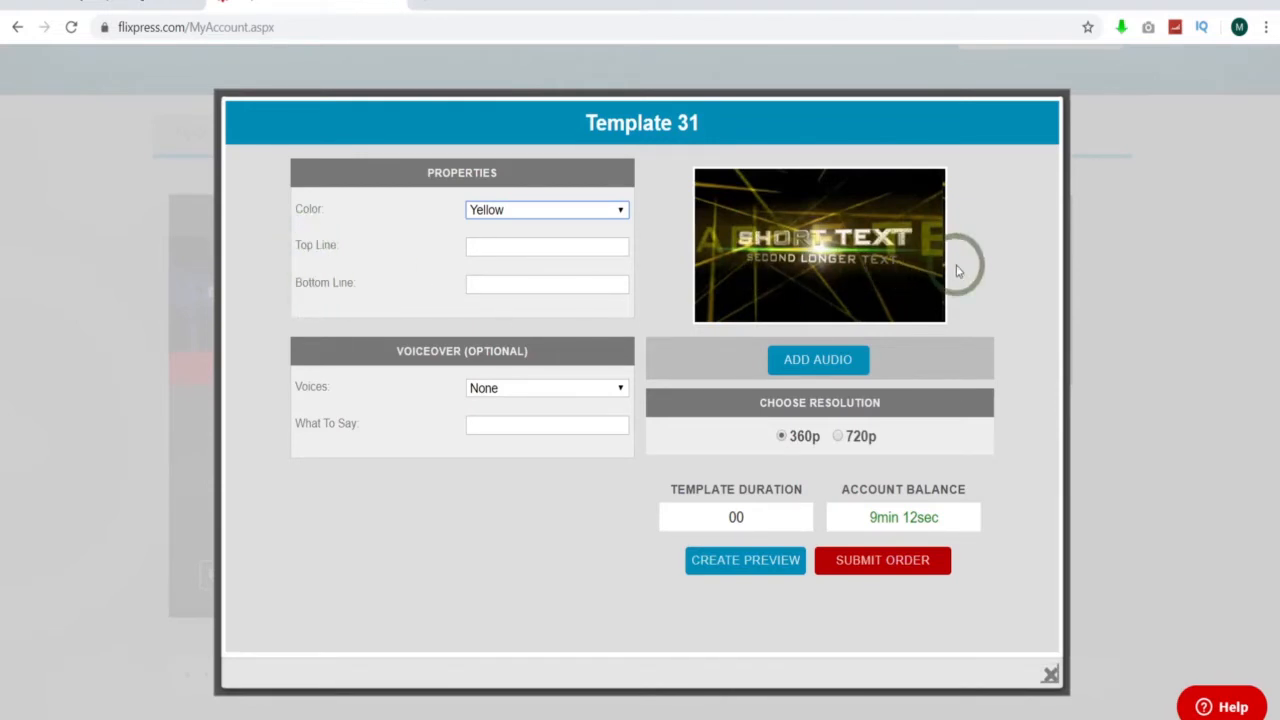
{"action": "mouse_move", "coordinate": [800, 312]}
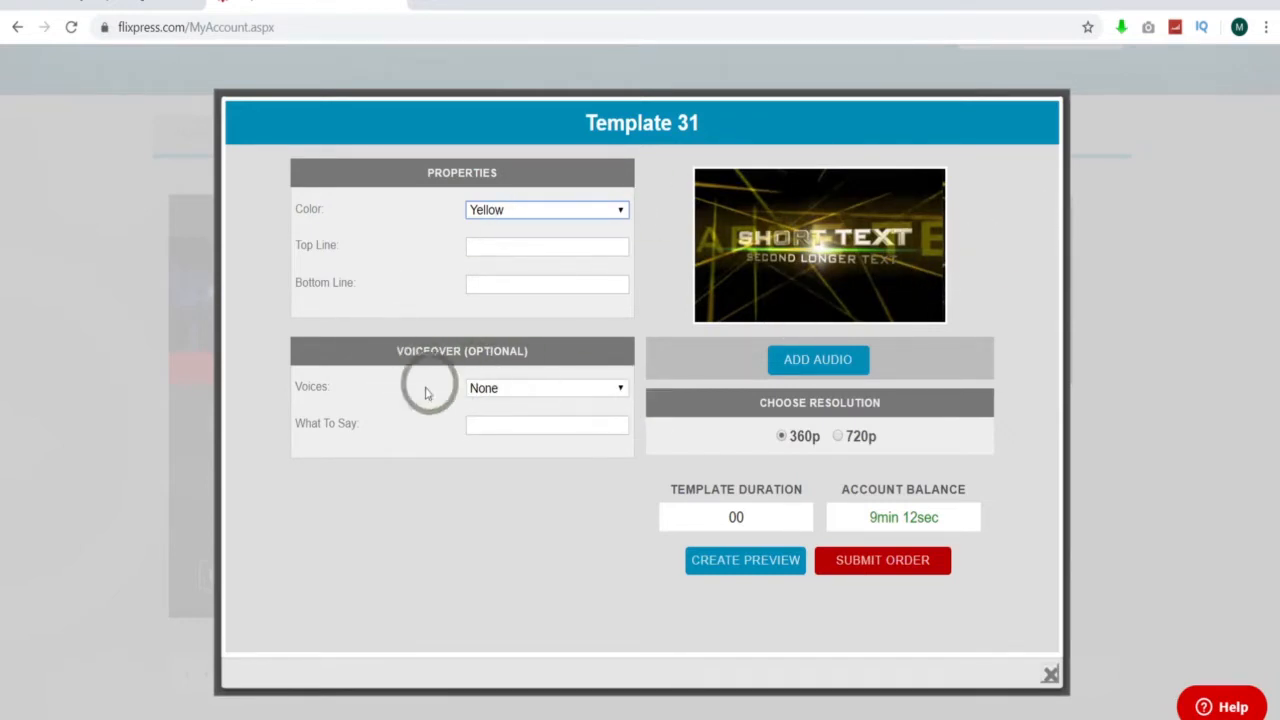
Step: Enter 'Just Do something' as Bottom Line and choose 'Say something cool' as Joey's voiceover
{"action": "left_click", "coordinate": [546, 388]}
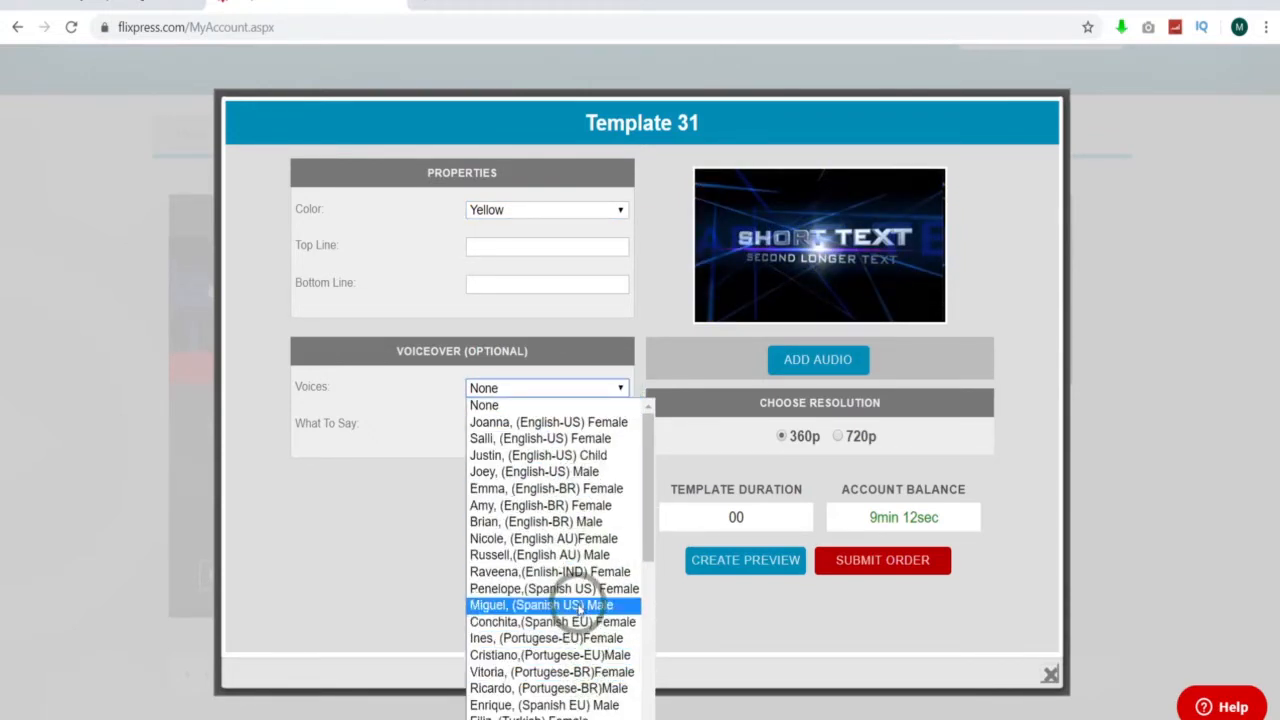
{"action": "scroll", "scroll_direction": "down", "scroll_amount": 3}
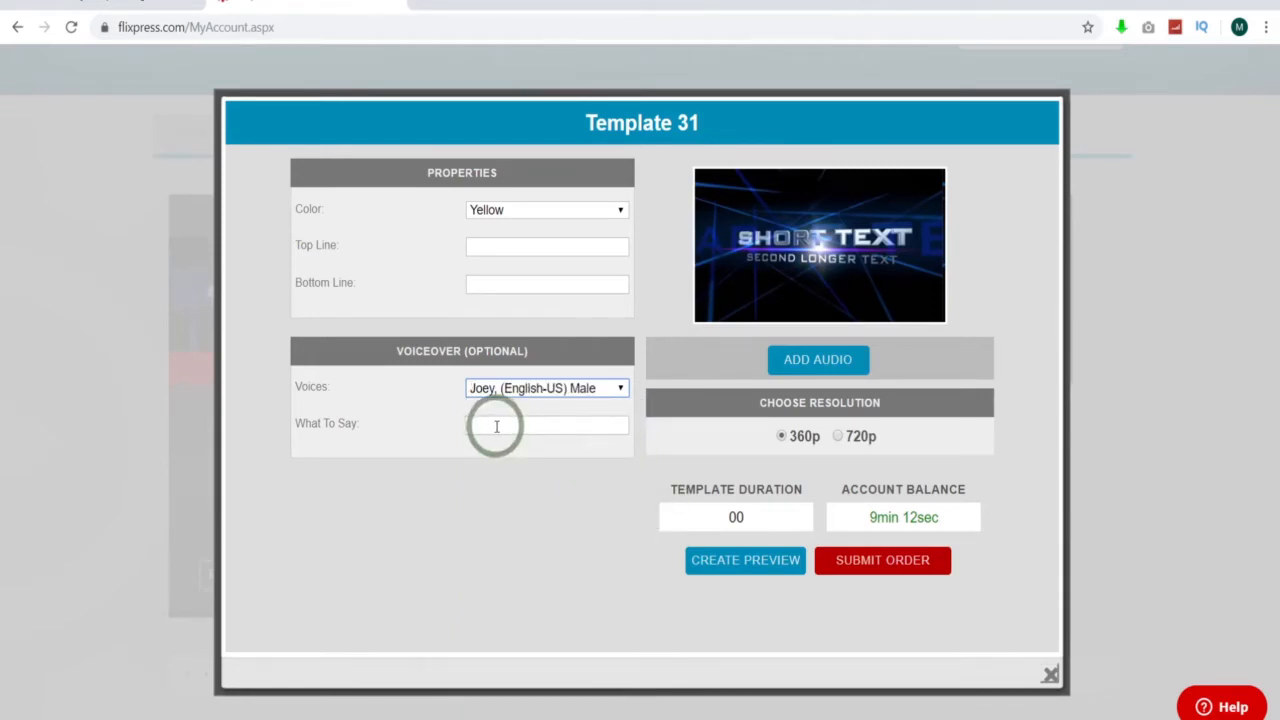
{"action": "type", "text": "Sa"}
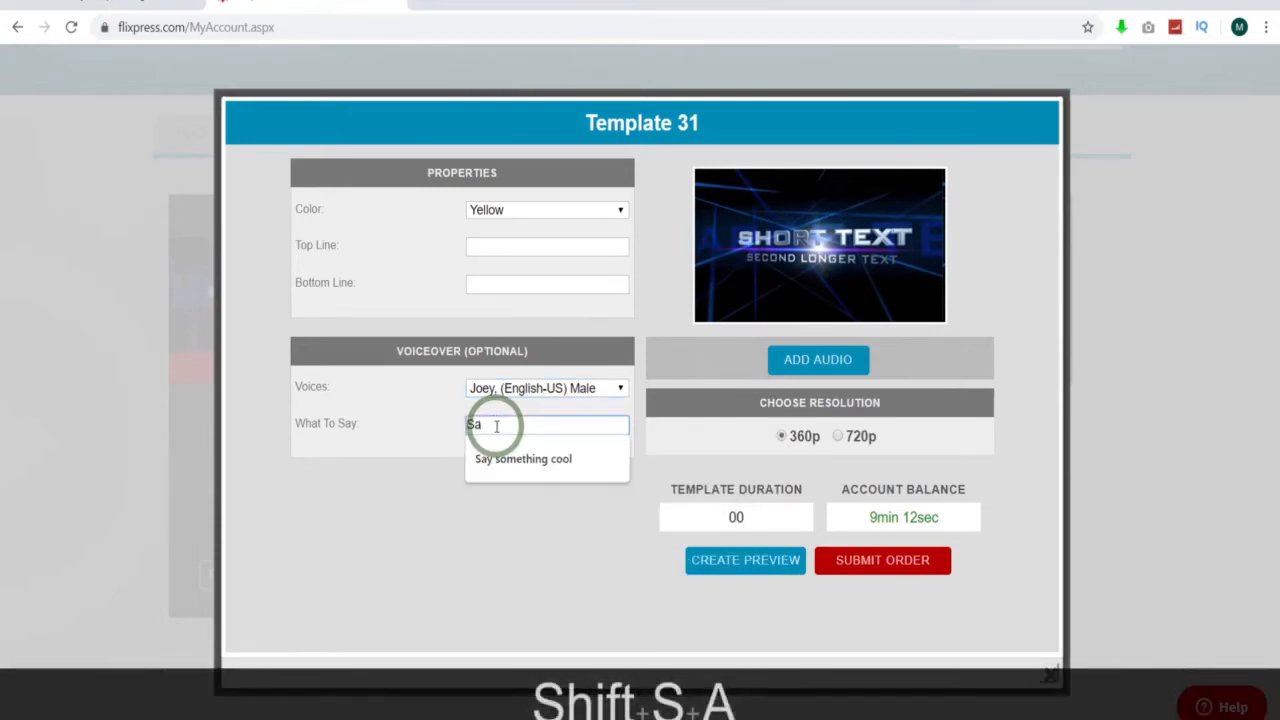
{"action": "type", "text": "y"}
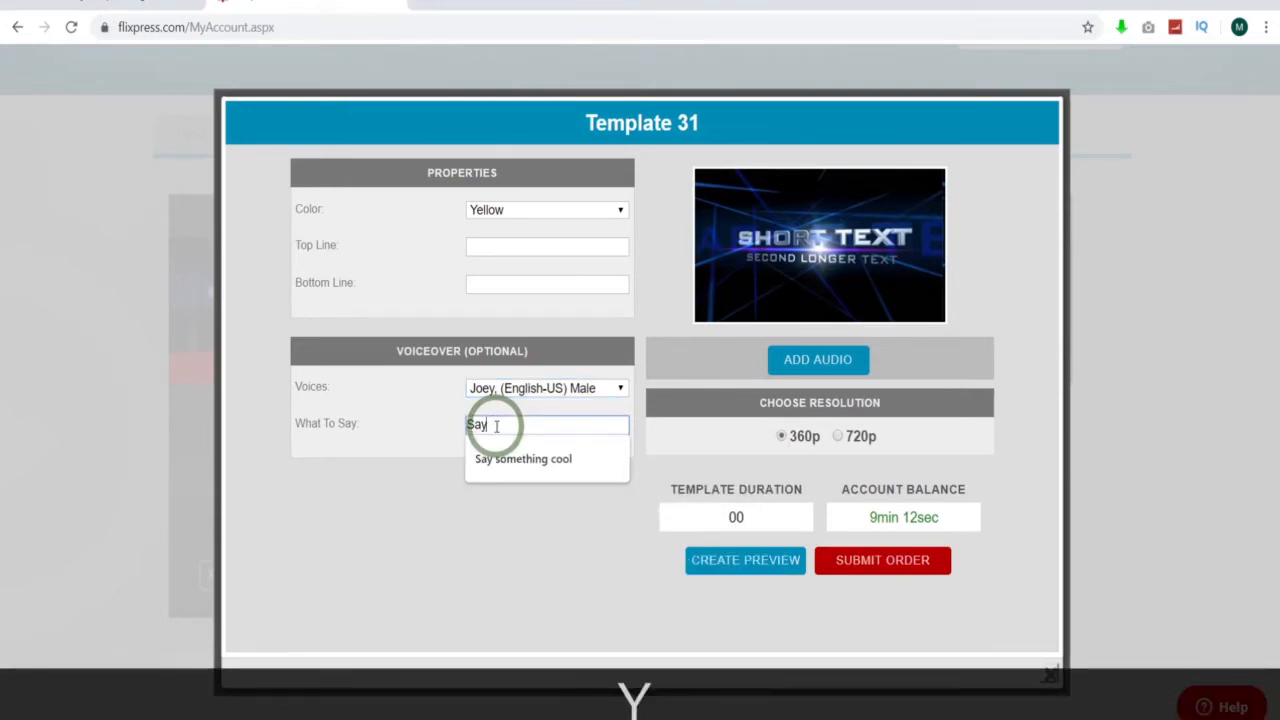
{"action": "key", "text": "Enter"}
{"action": "type", "text": "Your Channel Name"}
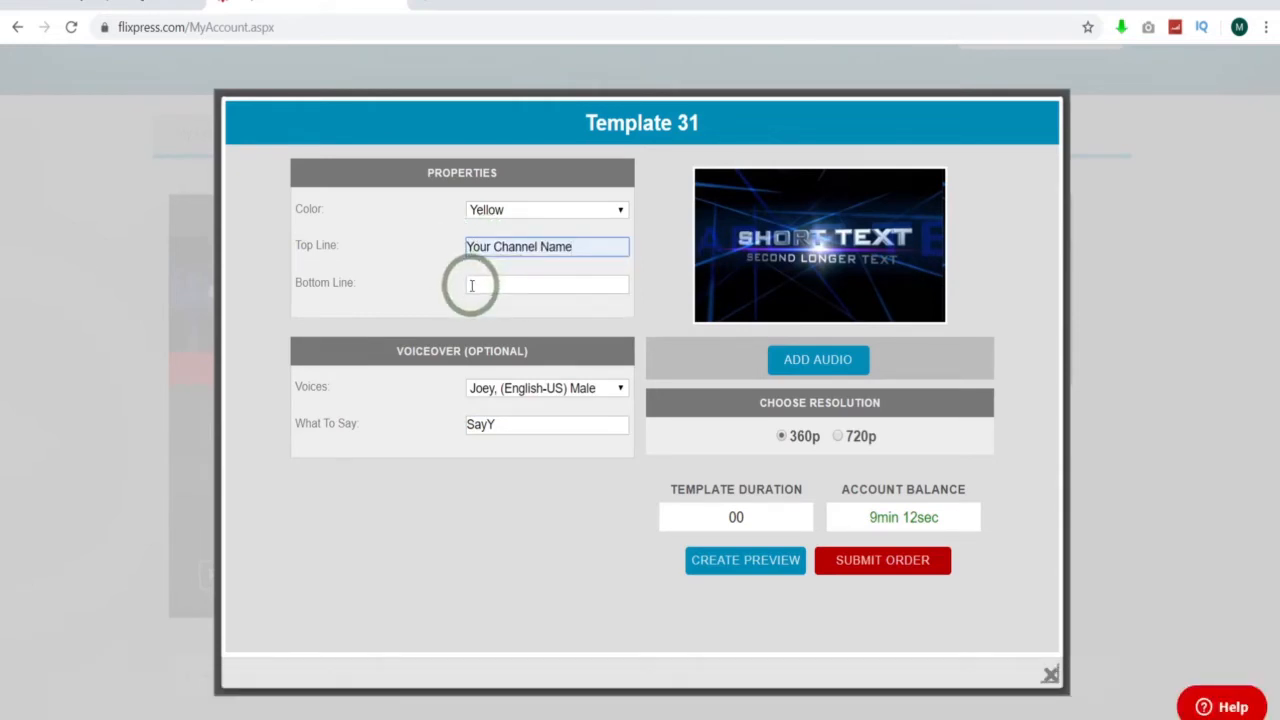
{"action": "type", "text": "Just Do something"}
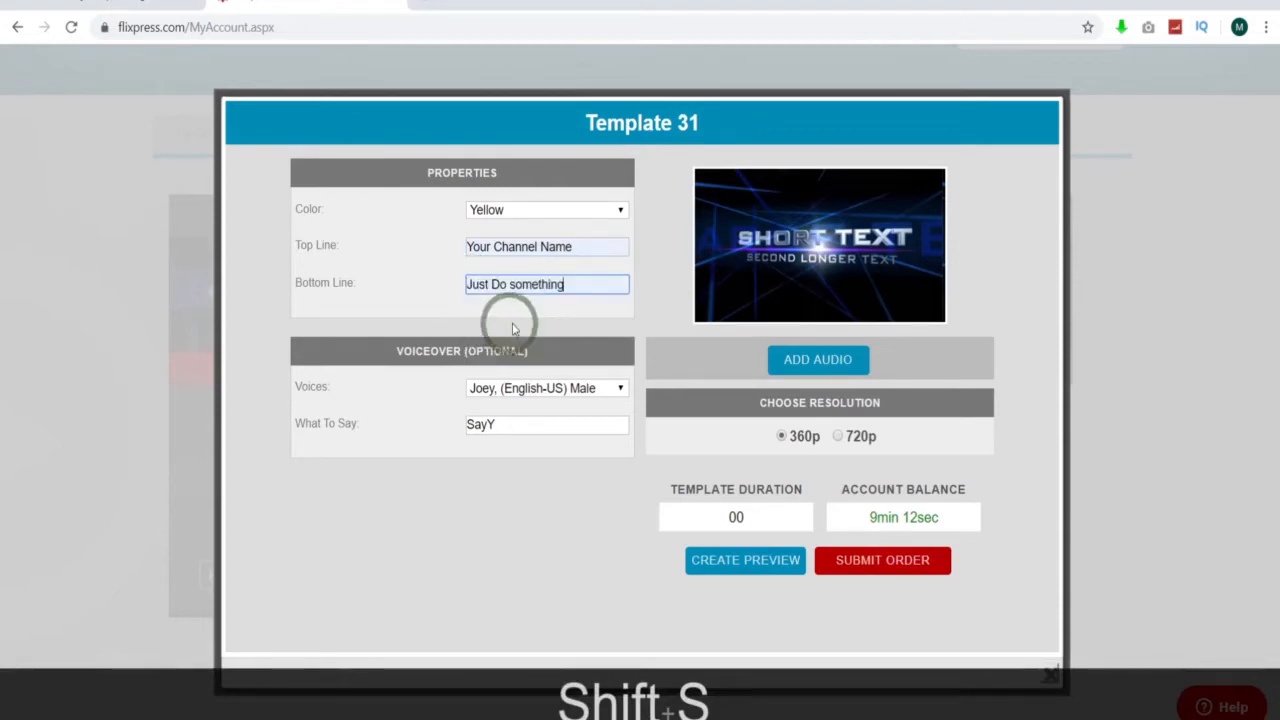
{"action": "mouse_move", "coordinate": [600, 424]}
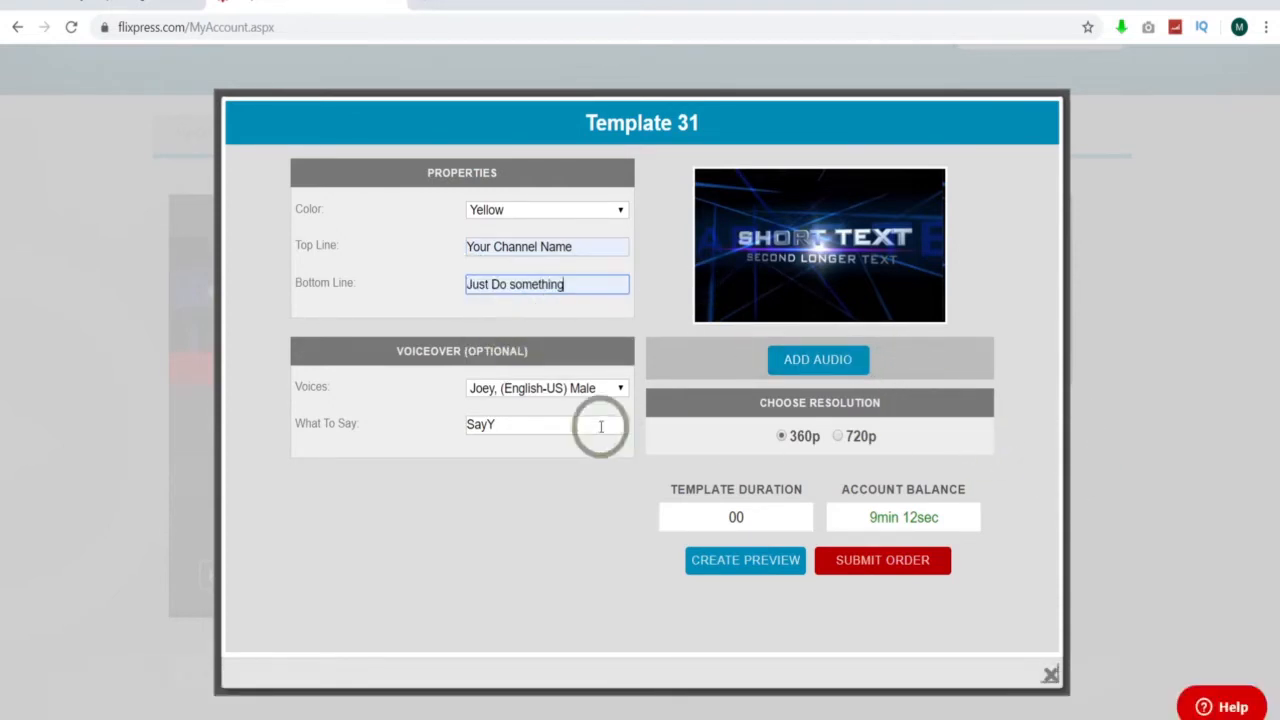
{"action": "key", "text": "backspace"}
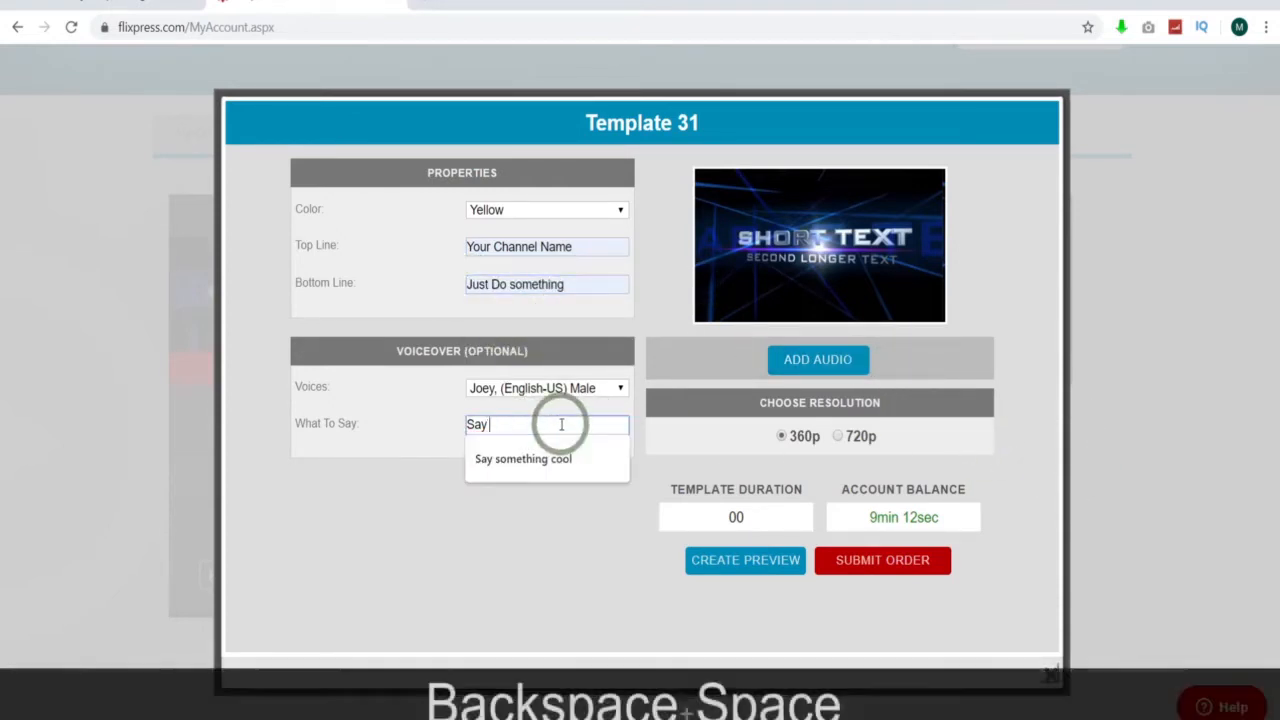
{"action": "left_click", "coordinate": [523, 458]}
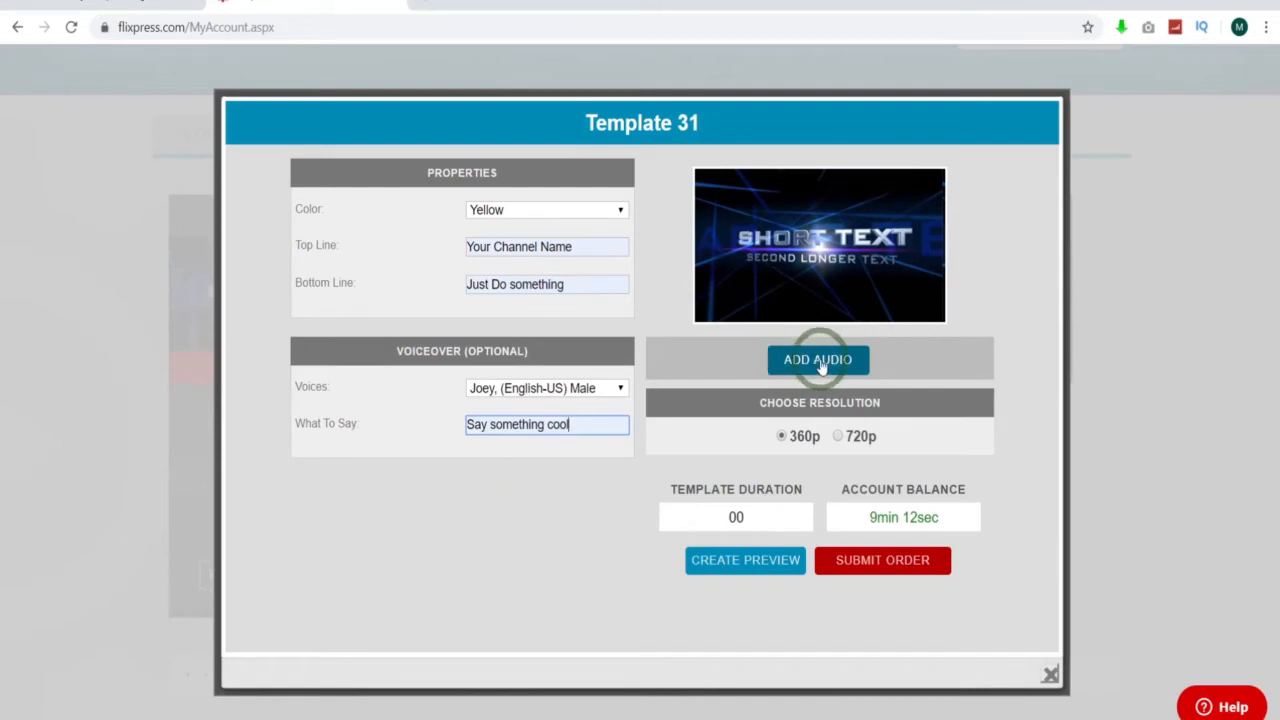
Step: Sample the Happy Product stock track and choose it as background music
{"action": "left_click", "coordinate": [818, 360]}
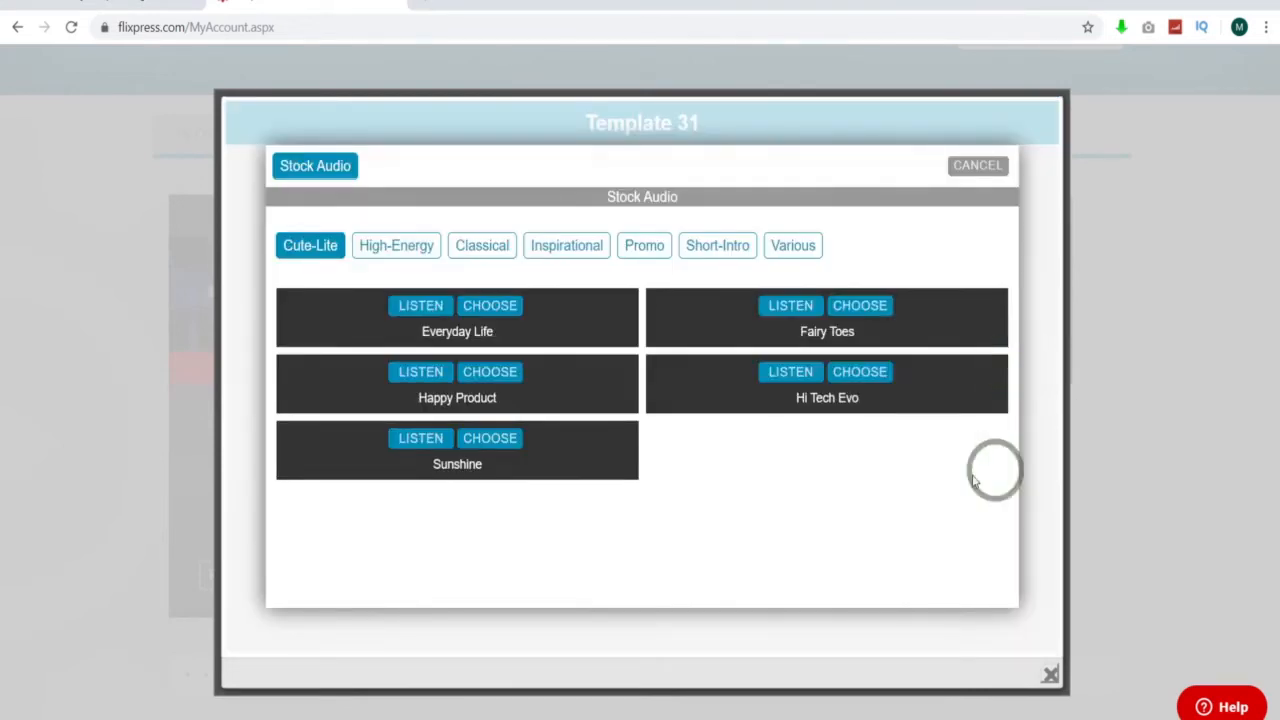
{"action": "left_click", "coordinate": [420, 371]}
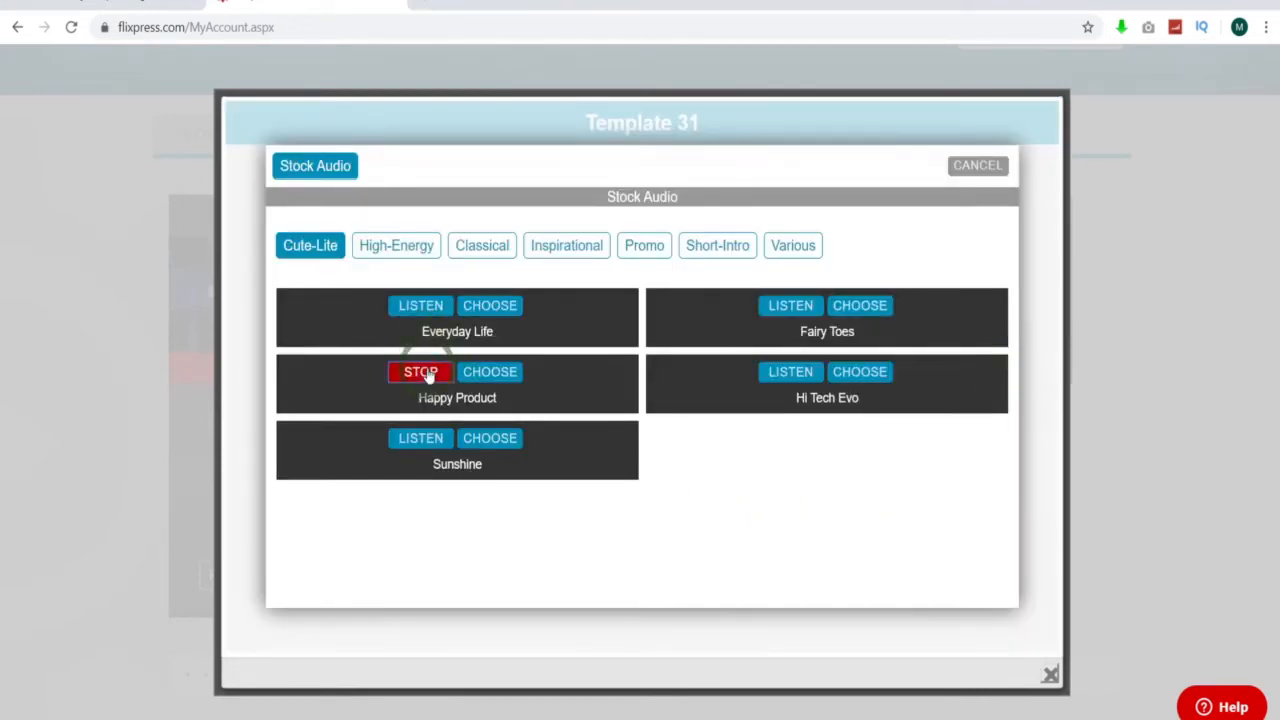
{"action": "left_click", "coordinate": [420, 371]}
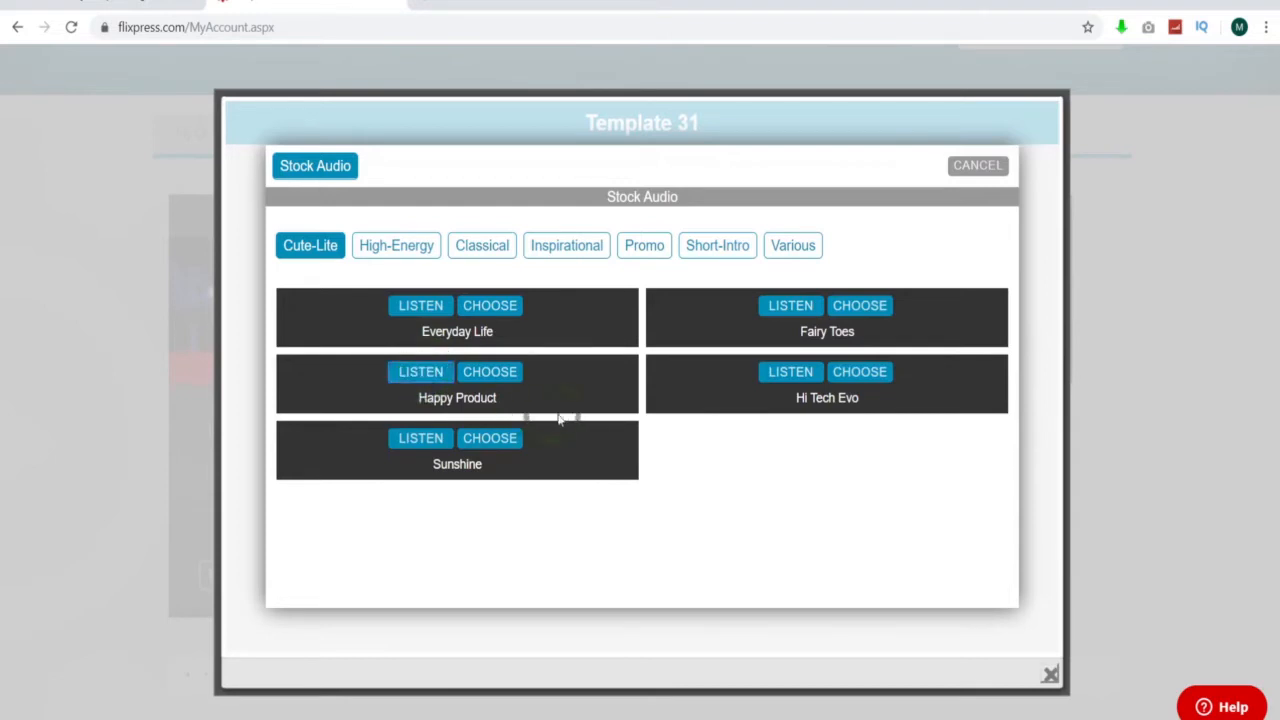
{"action": "left_click", "coordinate": [490, 371]}
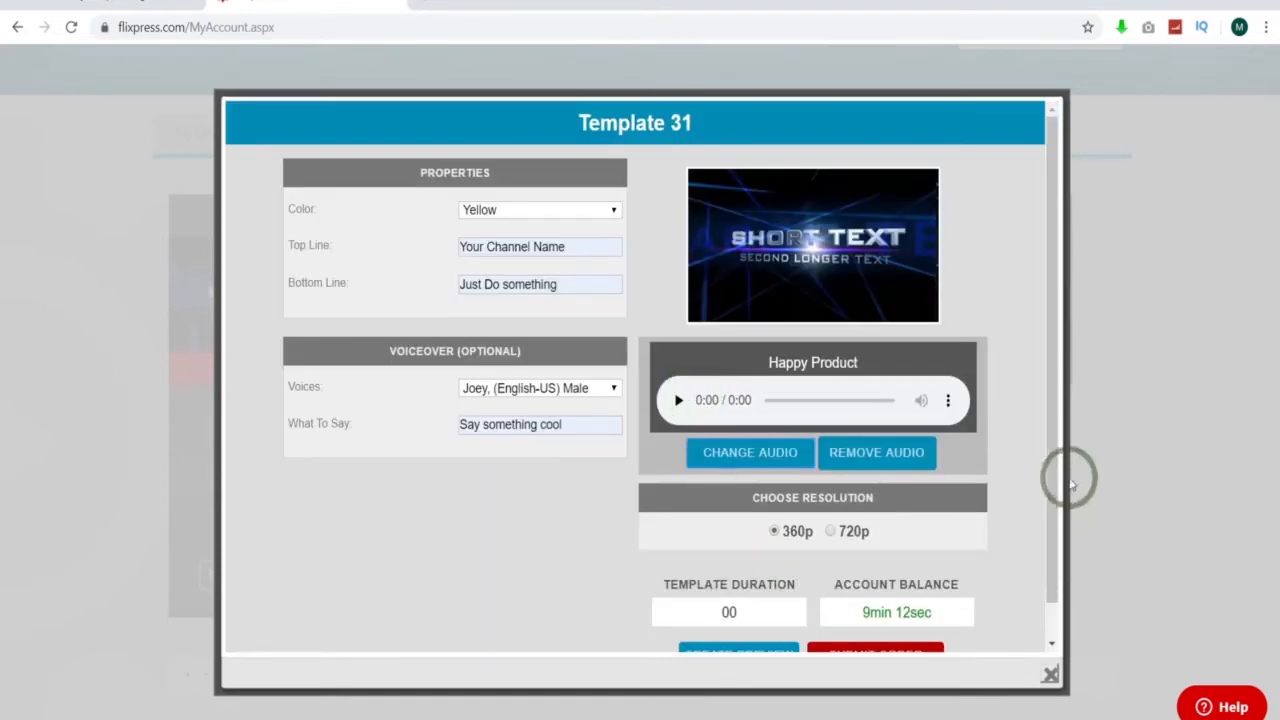
{"action": "scroll", "scroll_direction": "down", "scroll_amount": 3}
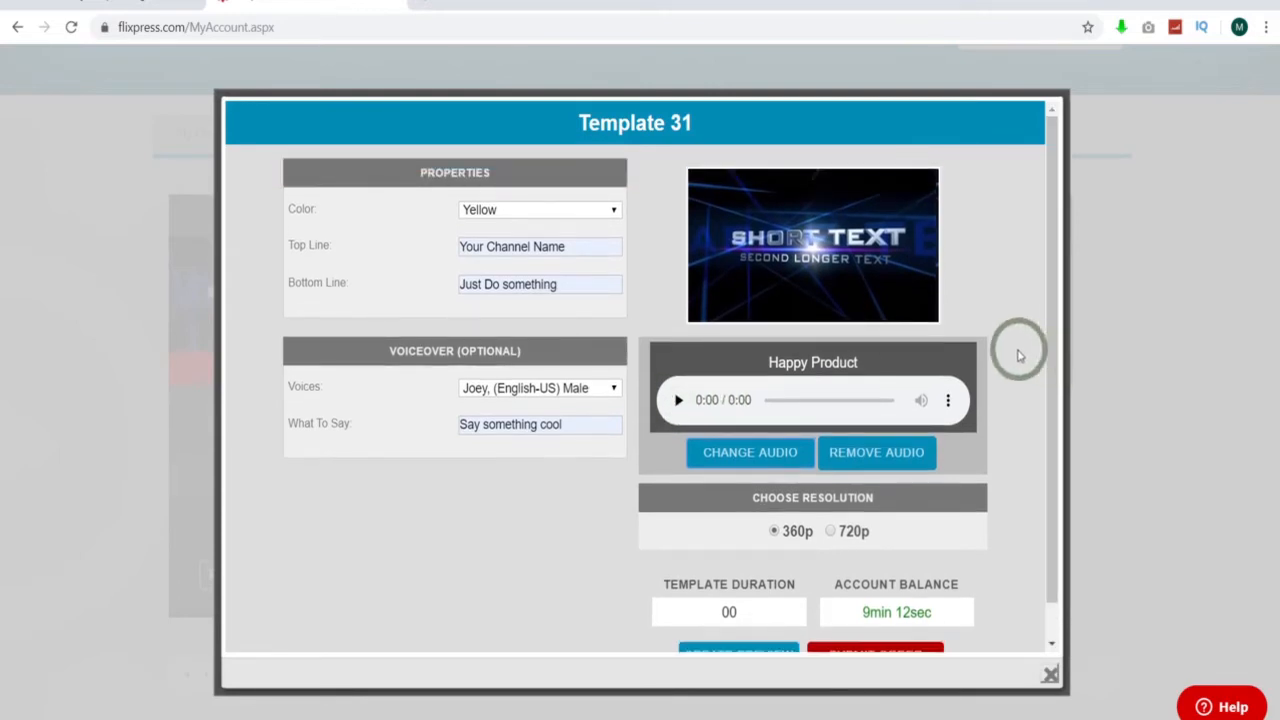
{"action": "scroll", "scroll_direction": "down", "scroll_amount": 3}
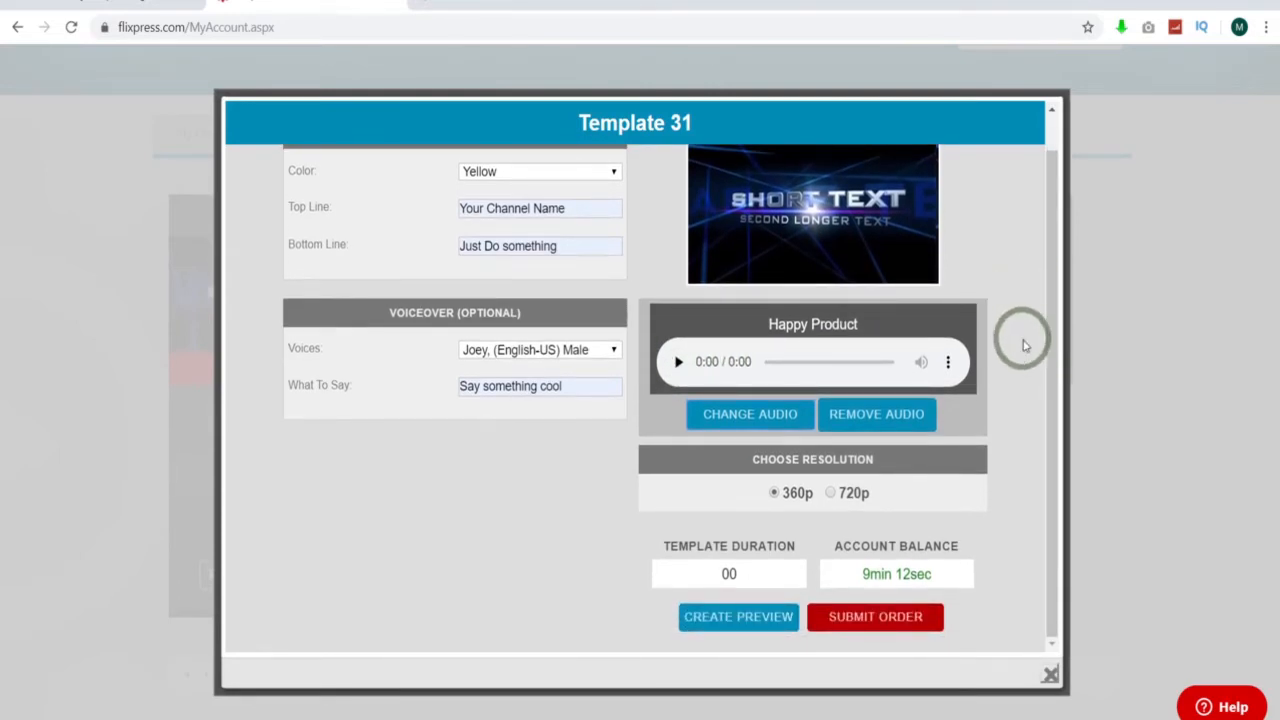
{"action": "mouse_move", "coordinate": [720, 455]}
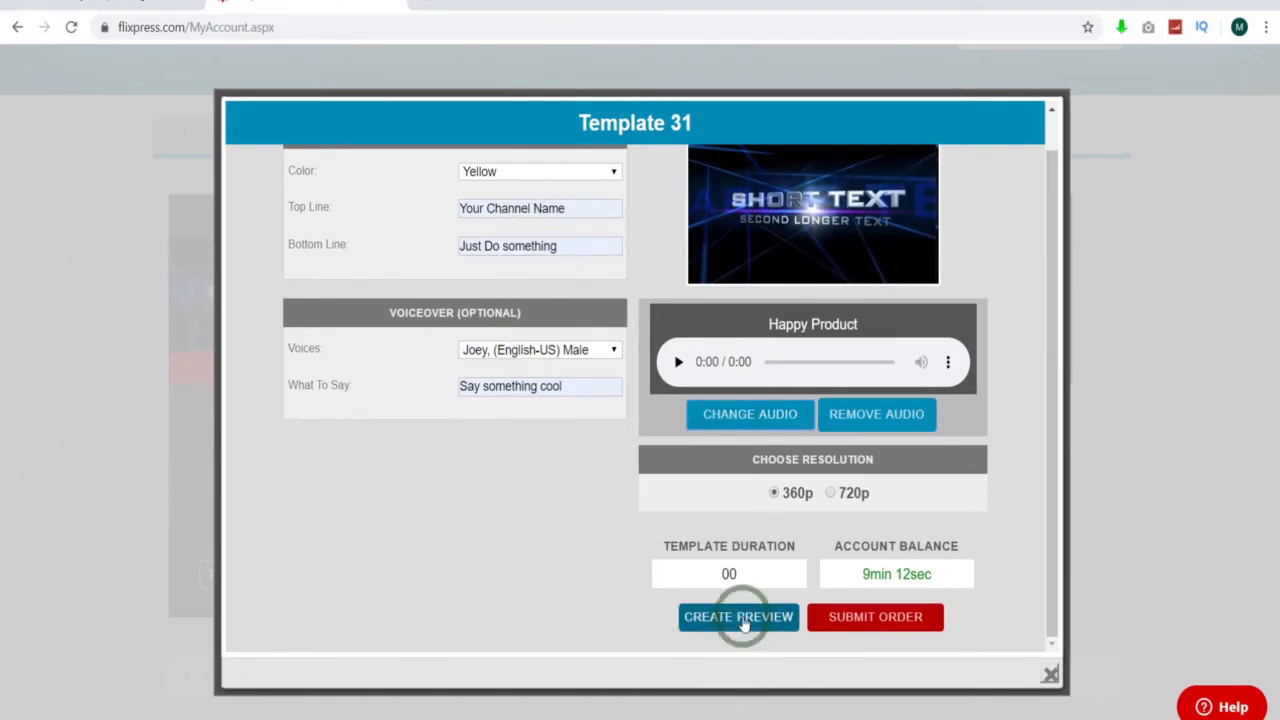
Step: Render preview 8952025 of the intro and view it under My Previews
{"action": "left_click", "coordinate": [738, 617]}
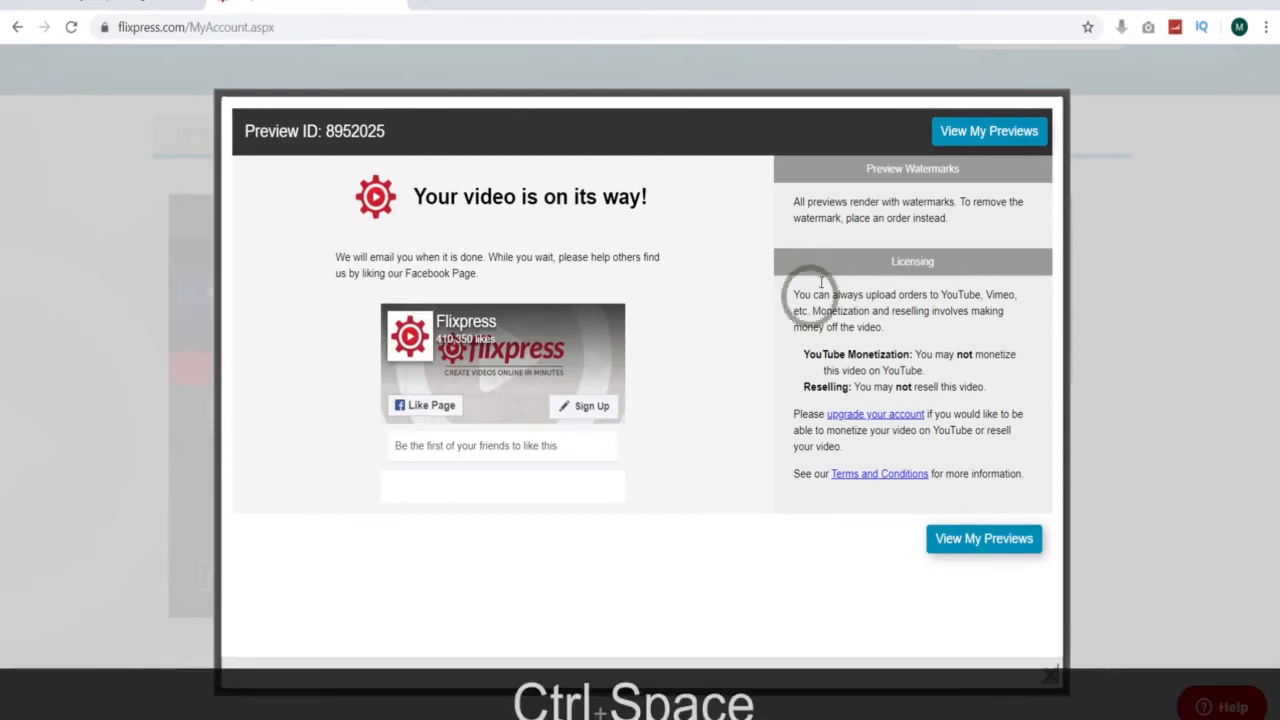
{"action": "left_click", "coordinate": [988, 131]}
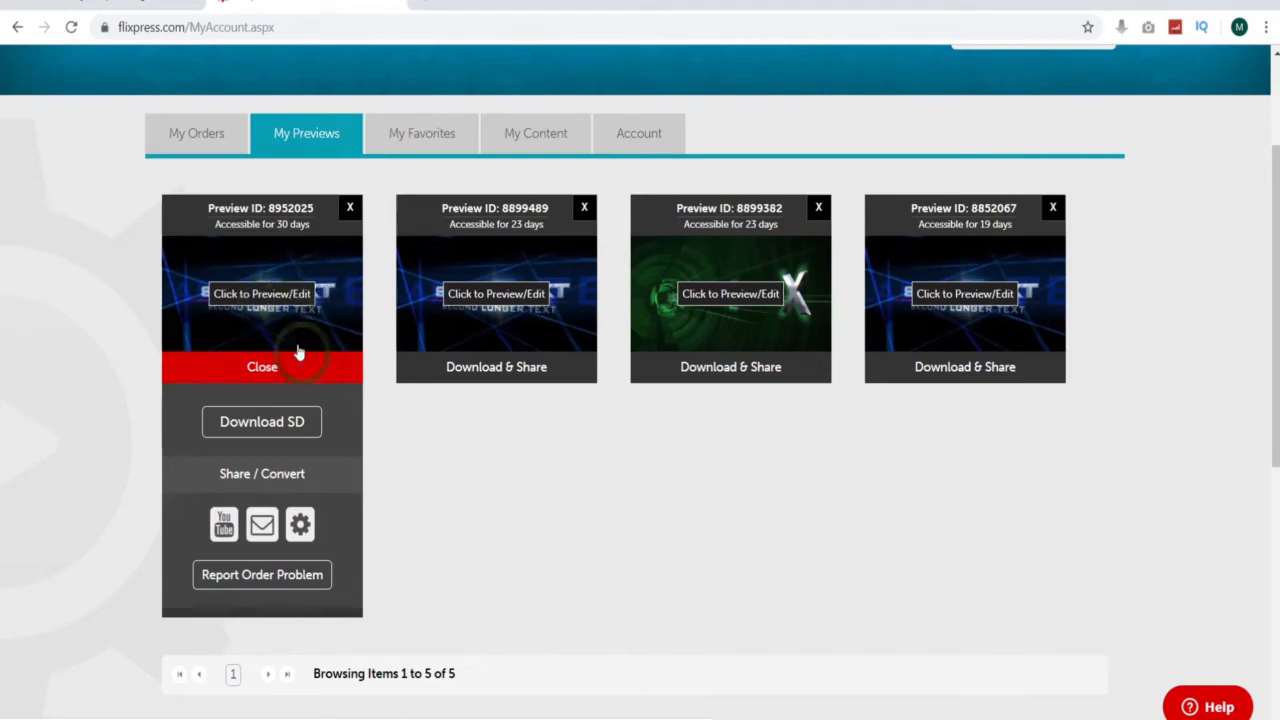
{"action": "mouse_move", "coordinate": [270, 293]}
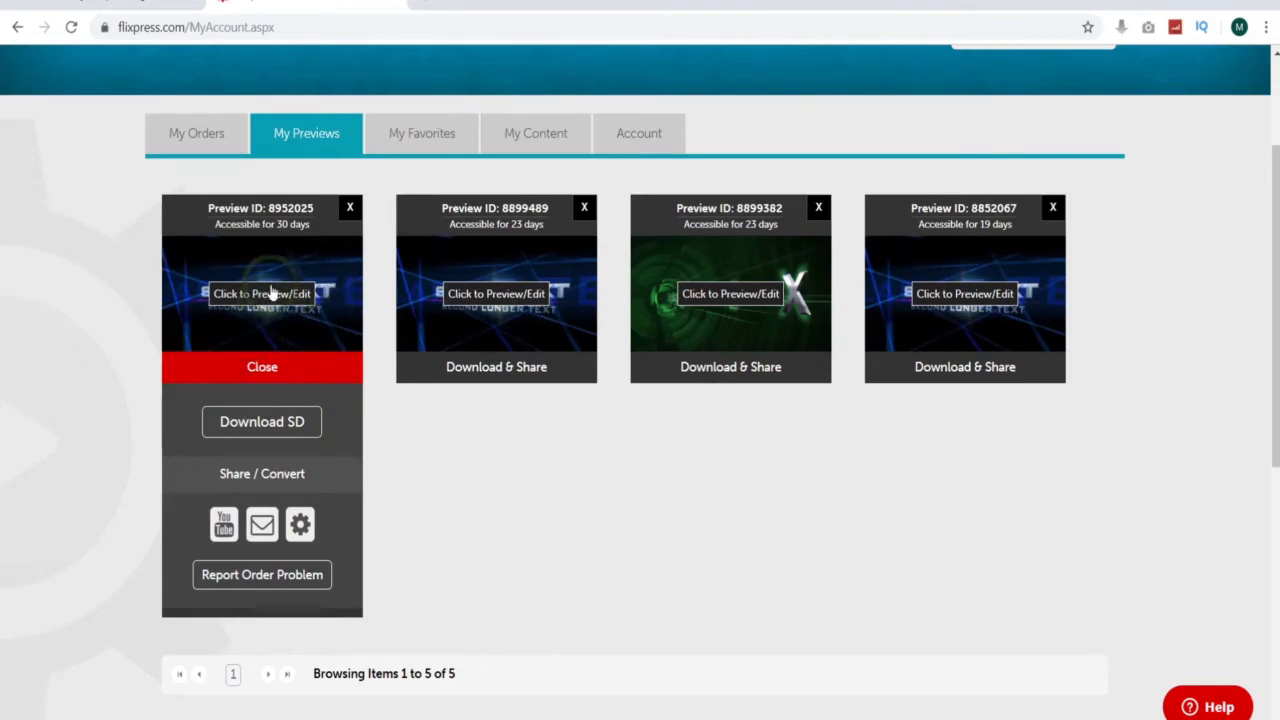
Step: Open preview 8952025 in the video player
{"action": "left_click", "coordinate": [261, 293]}
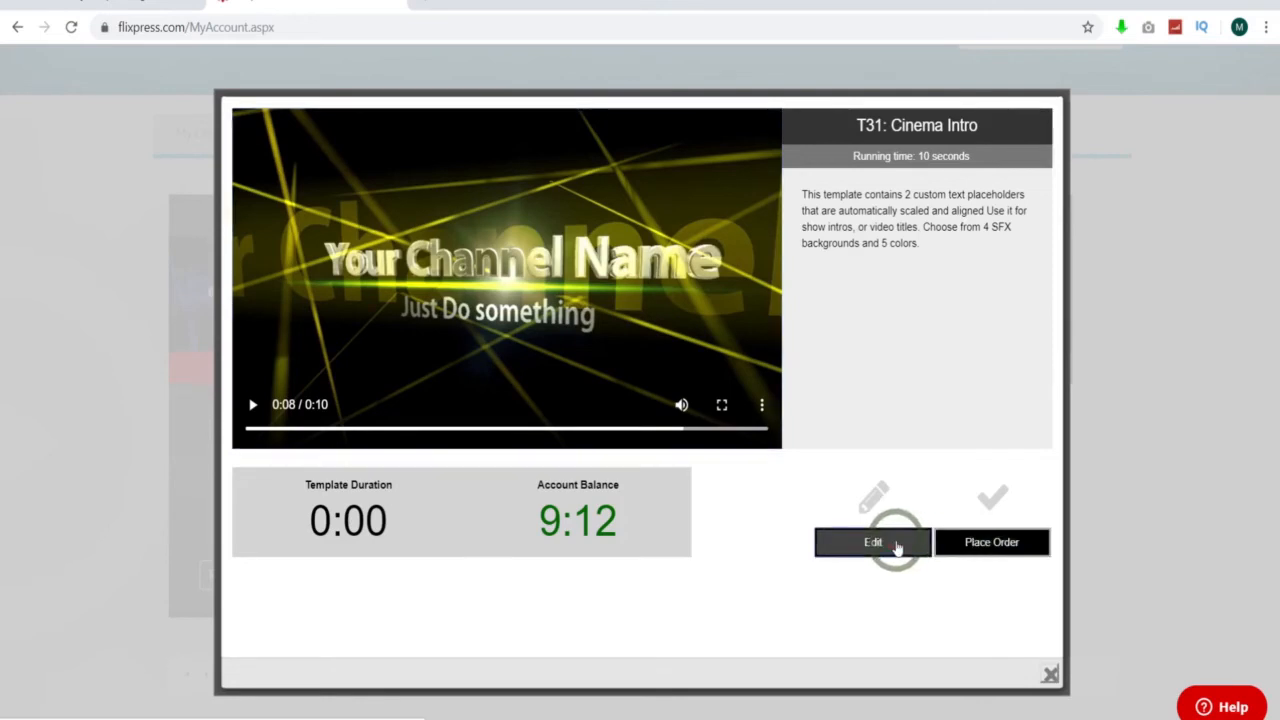
Step: Edit the intro, create another preview, and expand preview 8952025's download options
{"action": "left_click", "coordinate": [872, 541]}
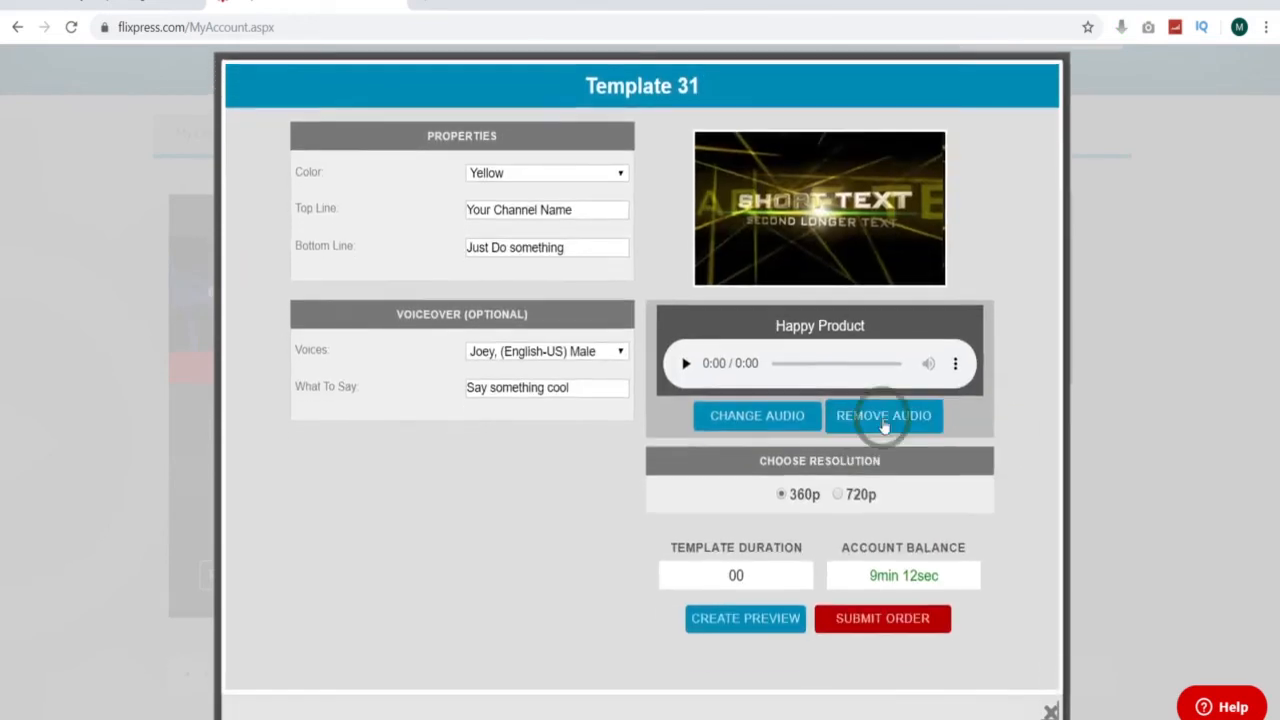
{"action": "mouse_move", "coordinate": [945, 437]}
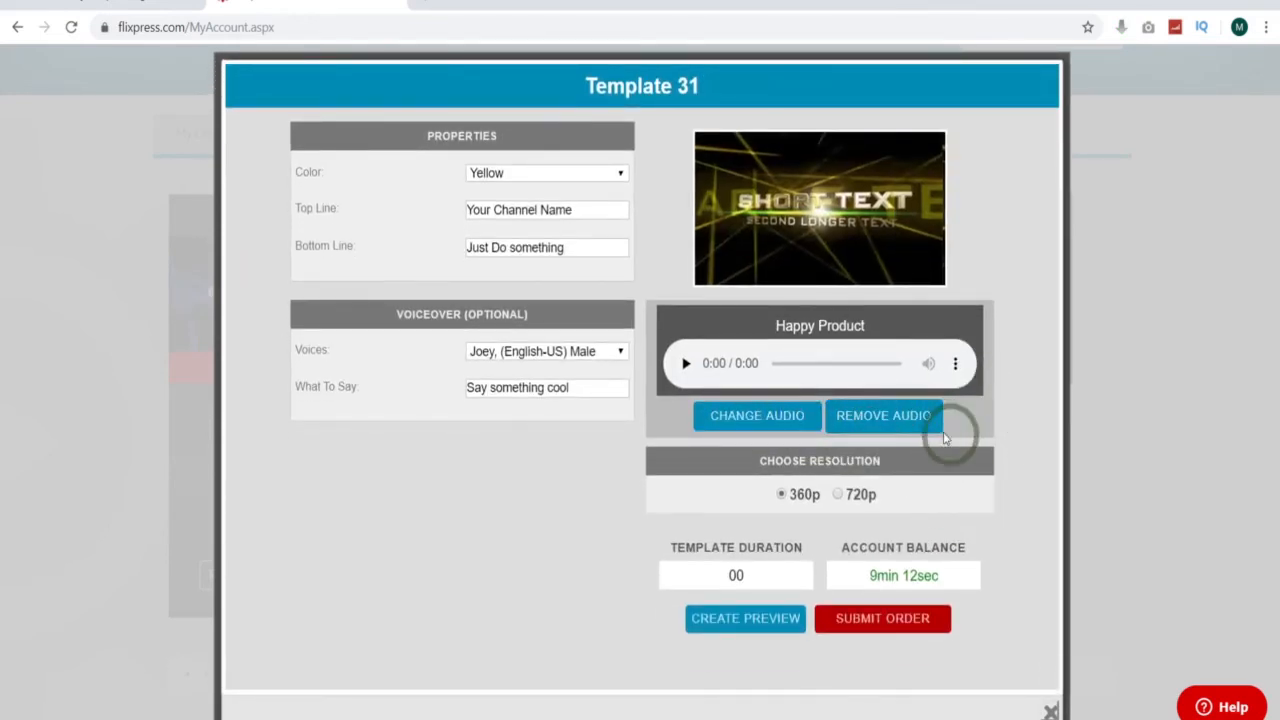
{"action": "left_click", "coordinate": [882, 618]}
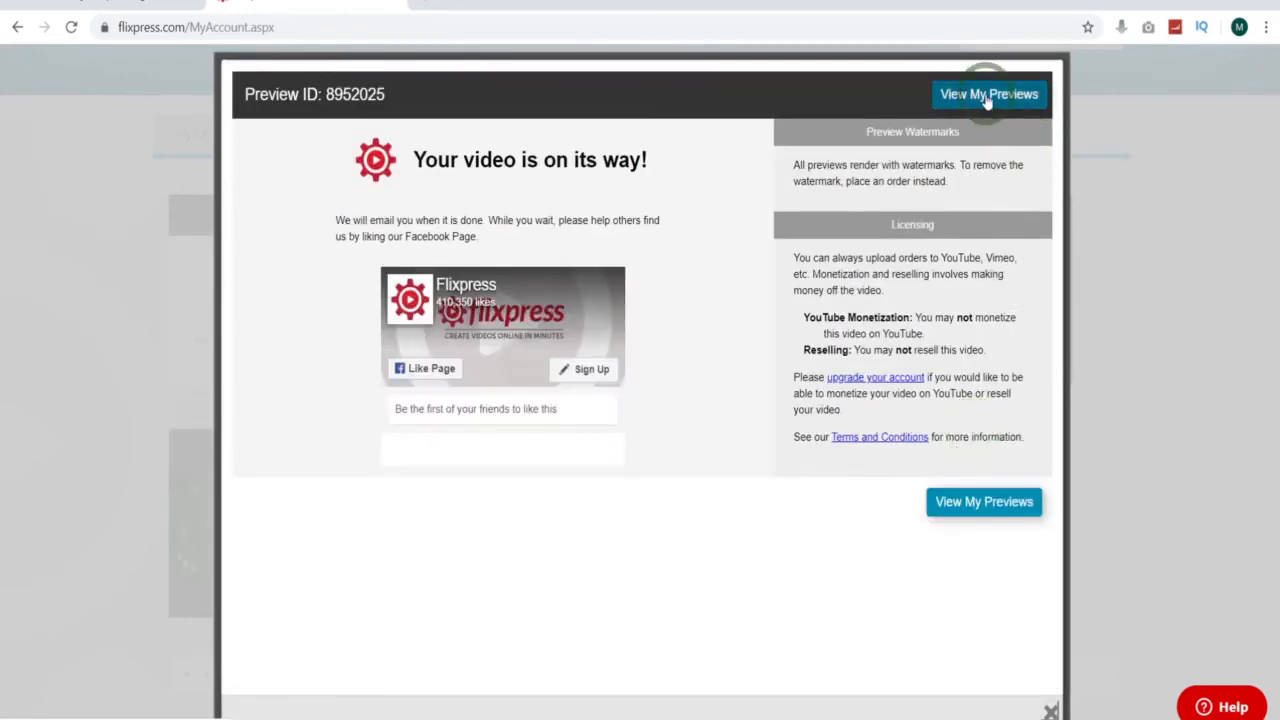
{"action": "left_click", "coordinate": [988, 94]}
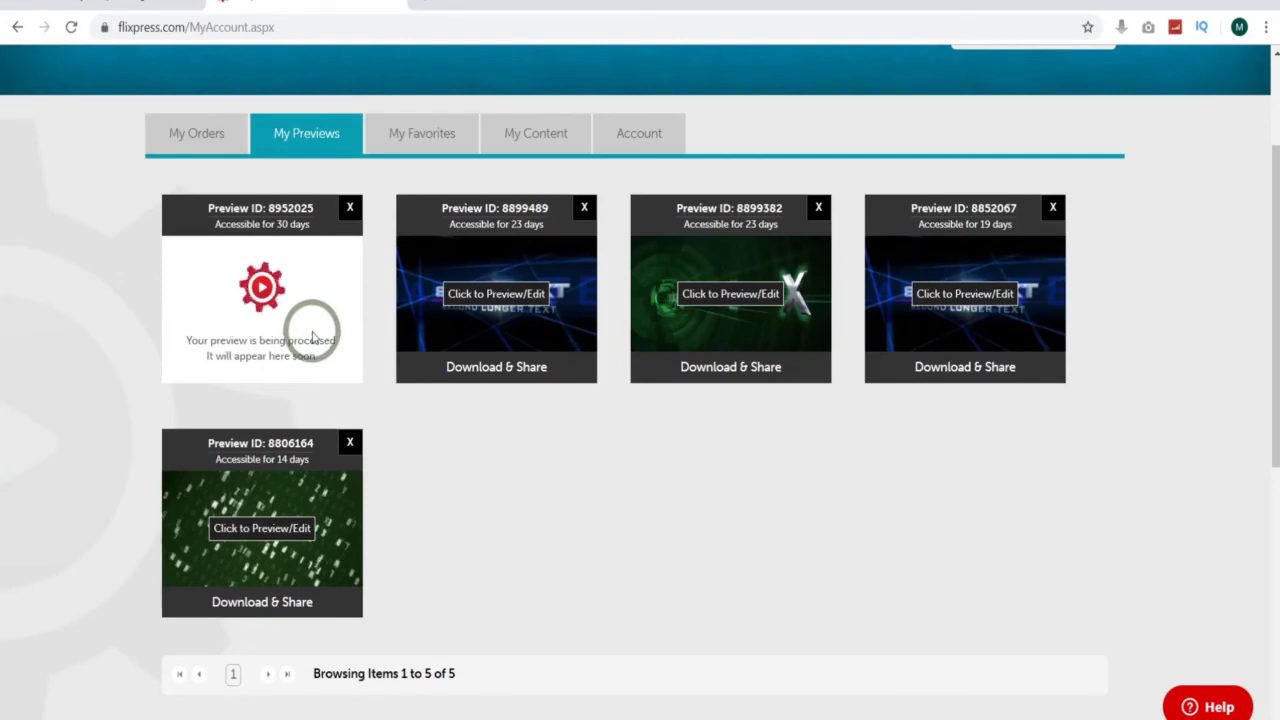
{"action": "left_click", "coordinate": [261, 293]}
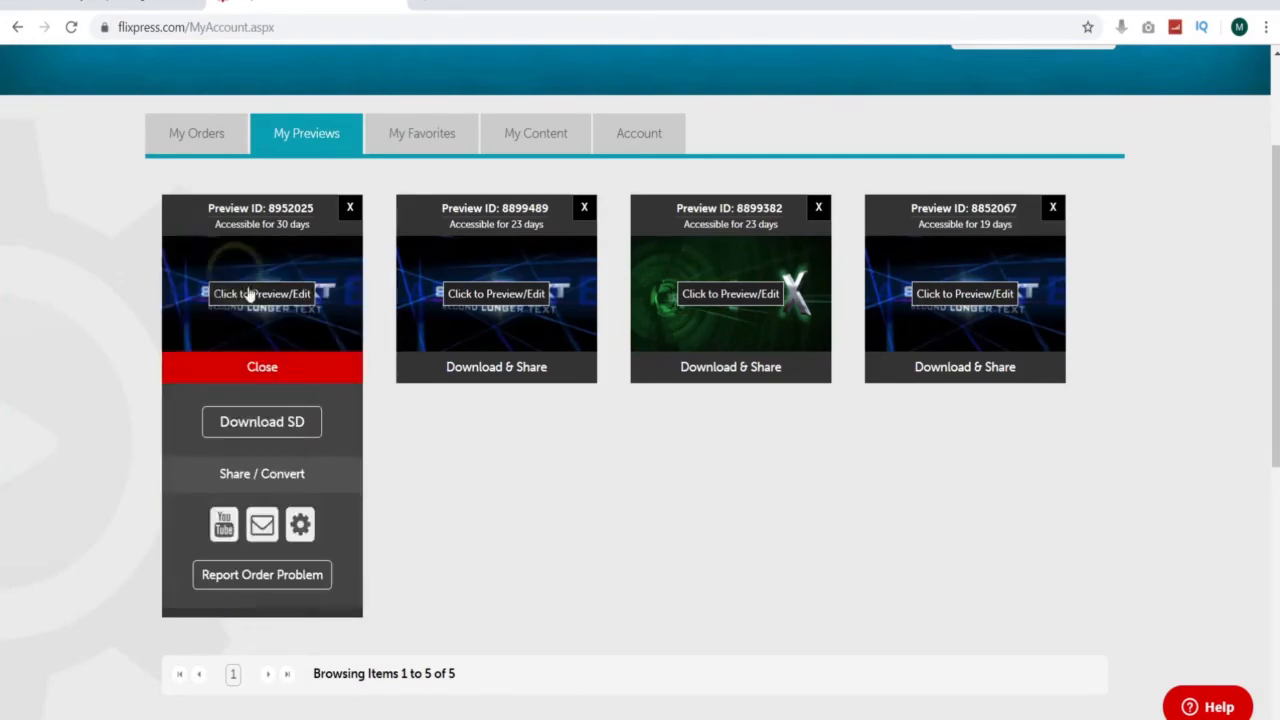
Step: Open preview 8952025 and play the yellow Cinema Intro video
{"action": "left_click", "coordinate": [261, 293]}
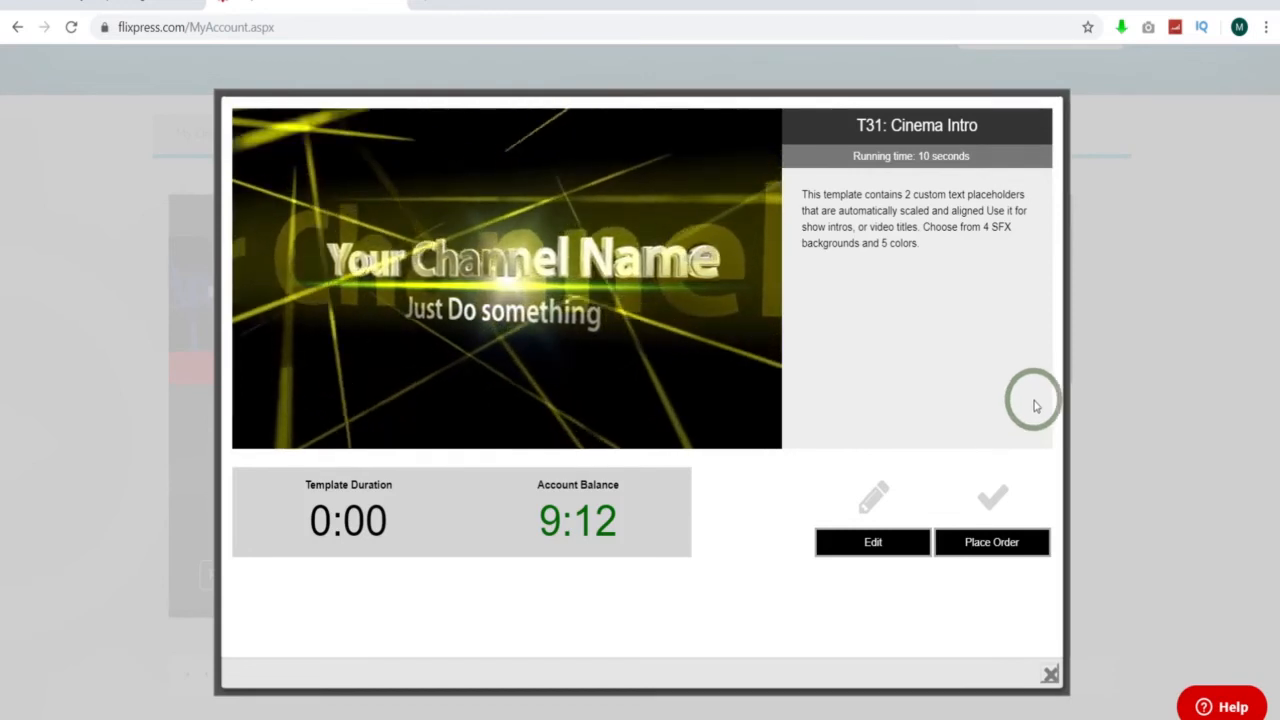
{"action": "left_click", "coordinate": [505, 278]}
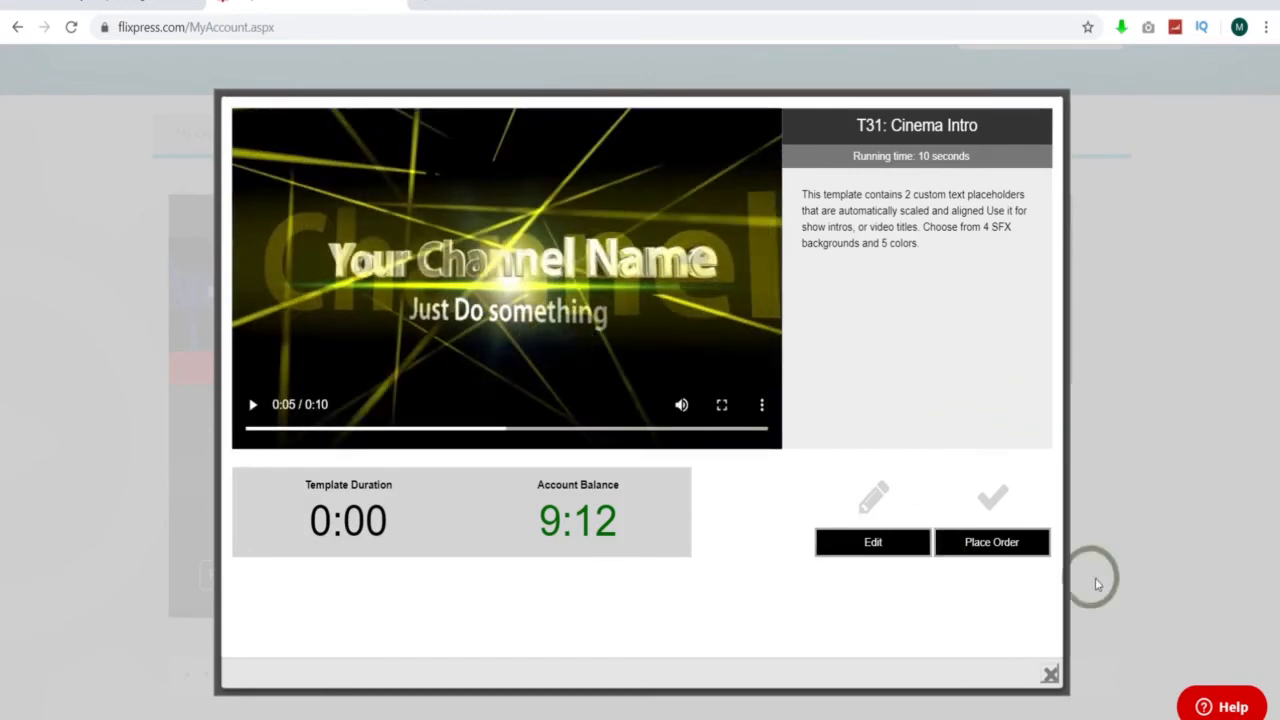
{"action": "mouse_move", "coordinate": [991, 575]}
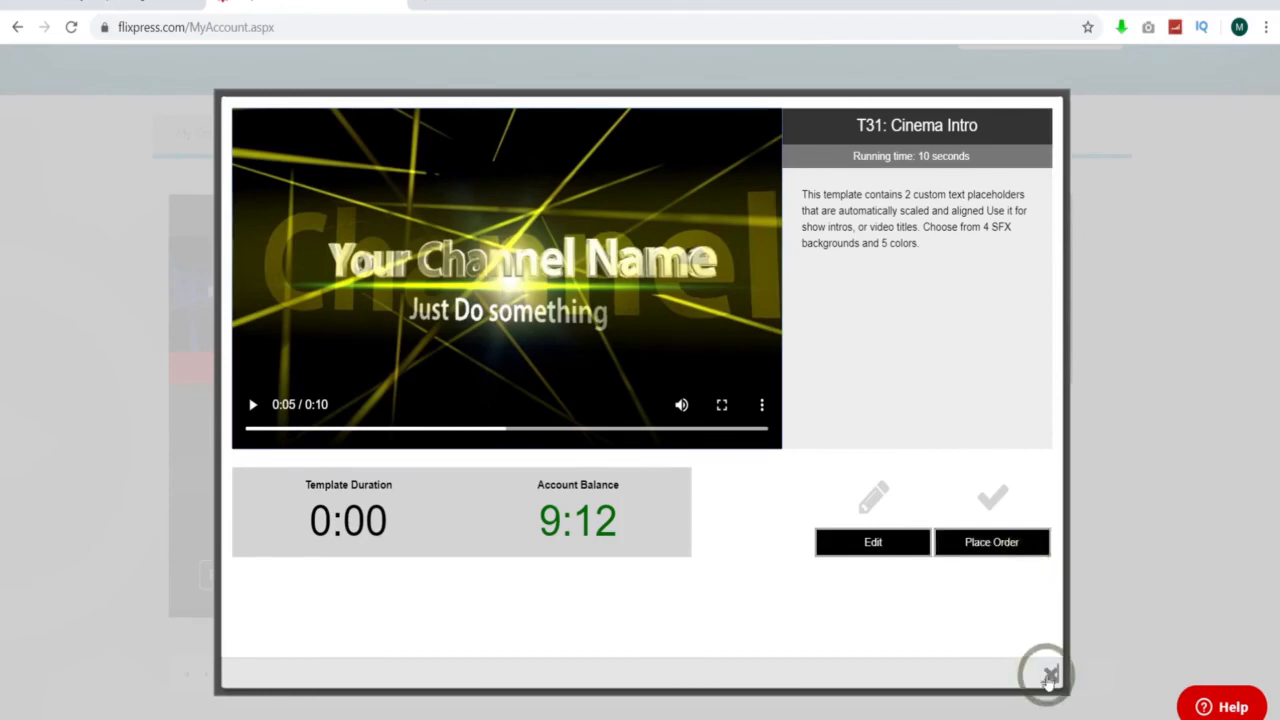
{"action": "left_click", "coordinate": [1046, 675]}
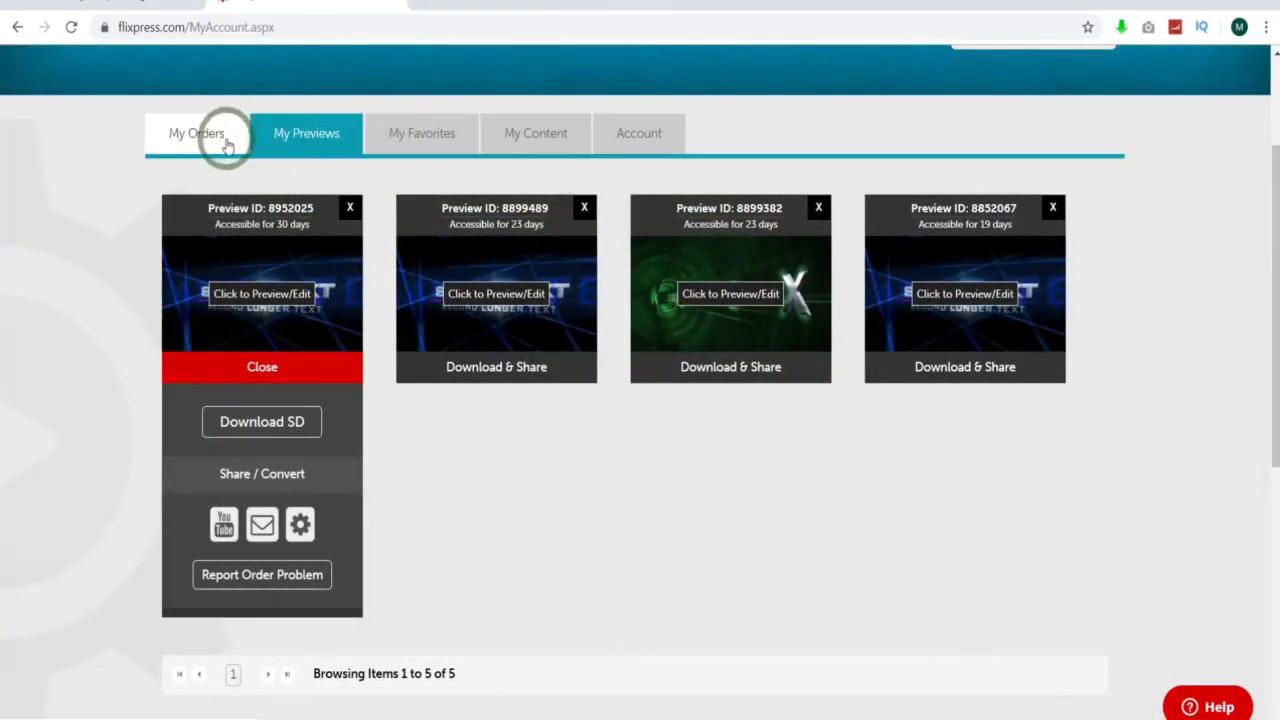
{"action": "left_click", "coordinate": [196, 133]}
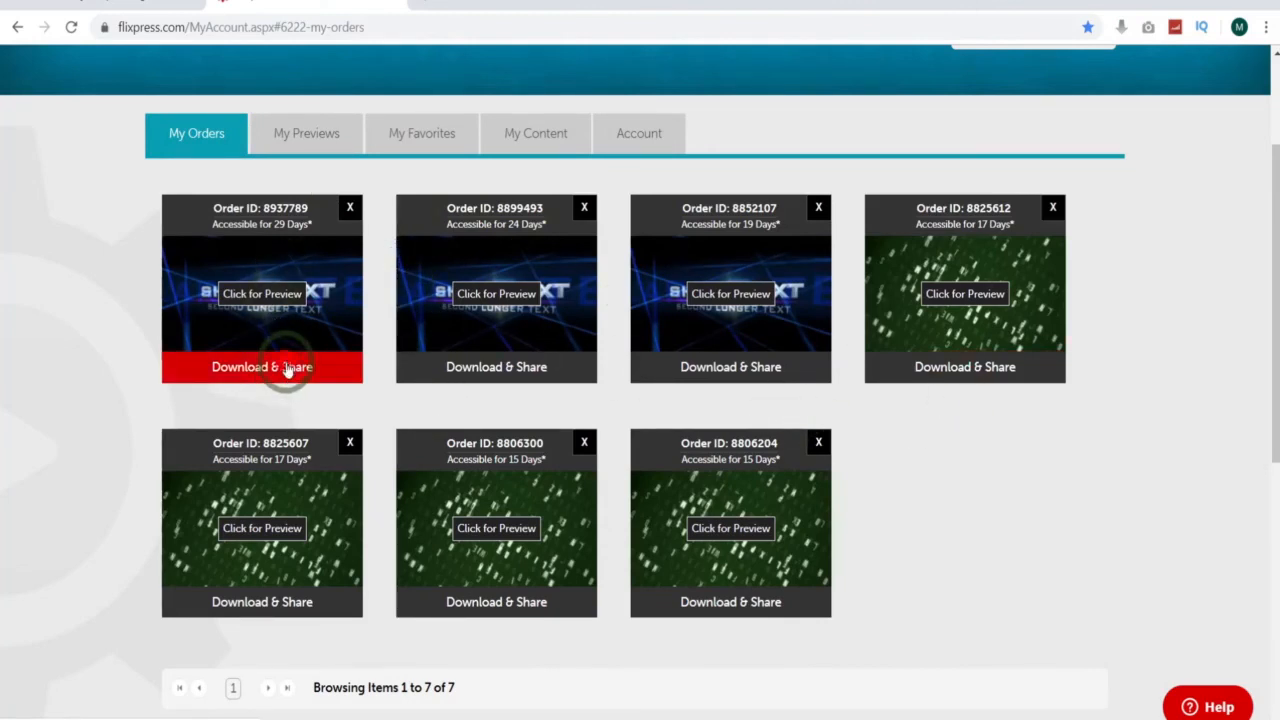
{"action": "left_click", "coordinate": [261, 367]}
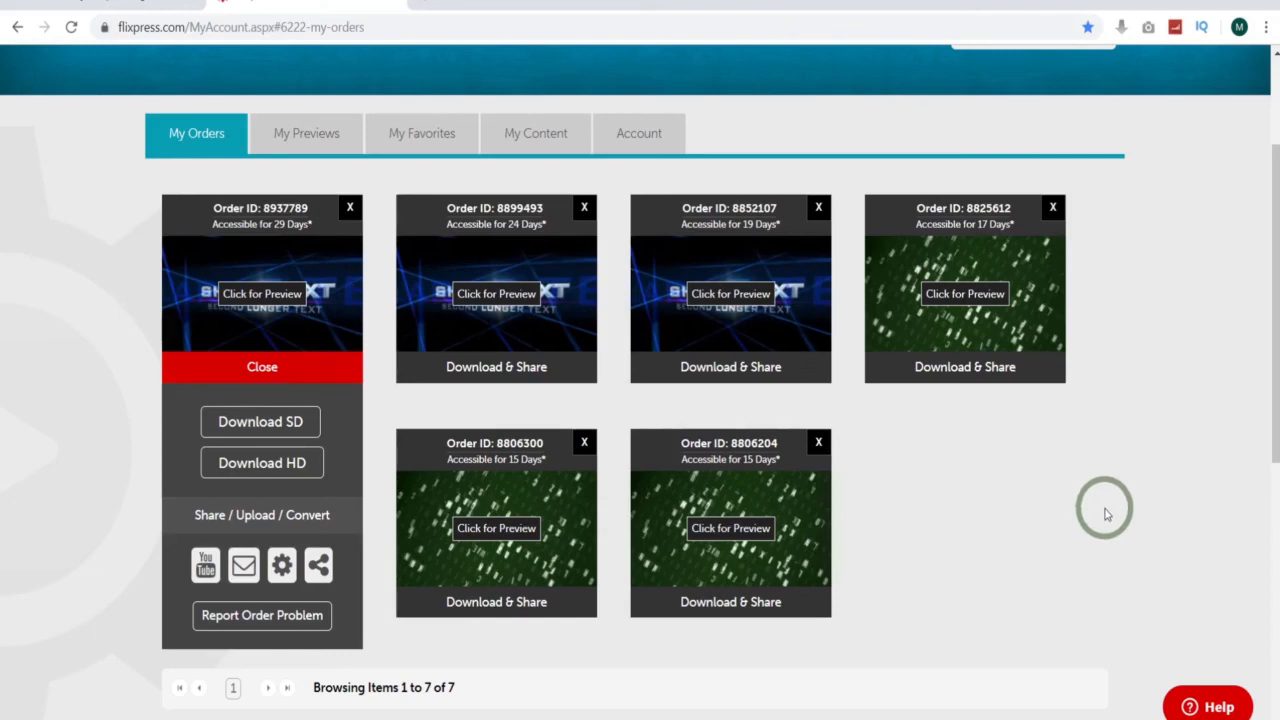
{"action": "mouse_move", "coordinate": [1113, 510]}
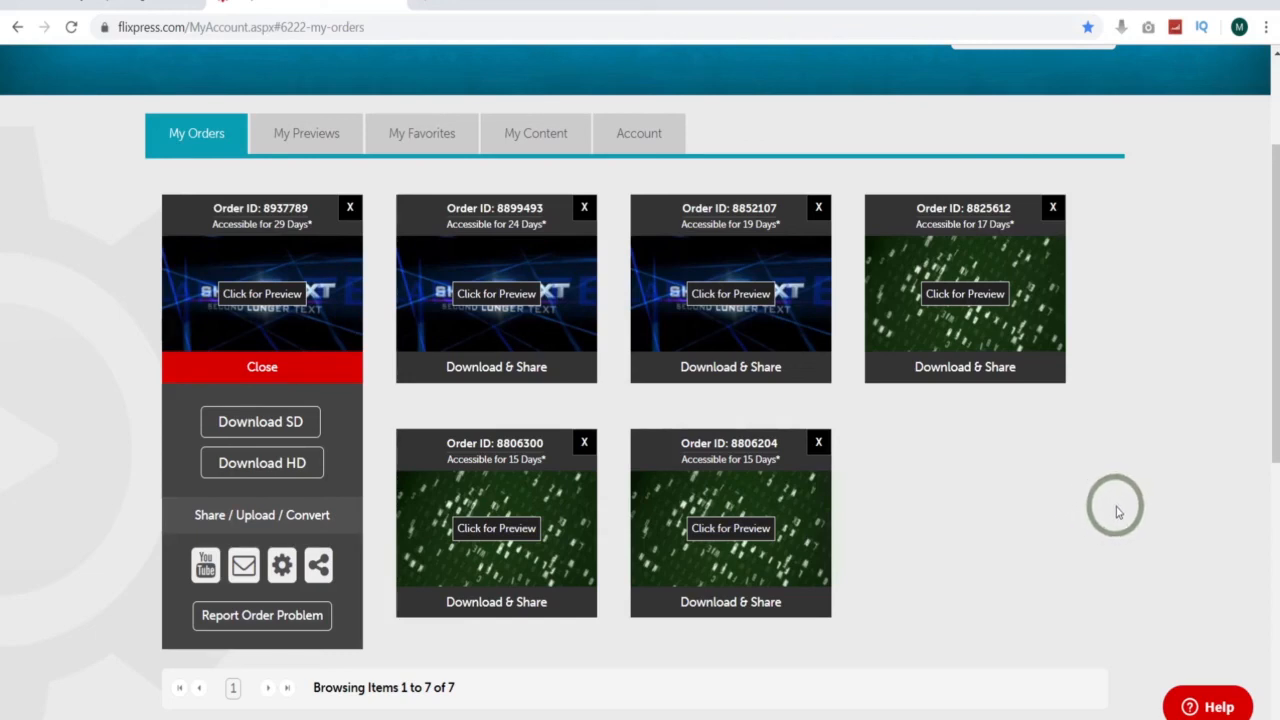